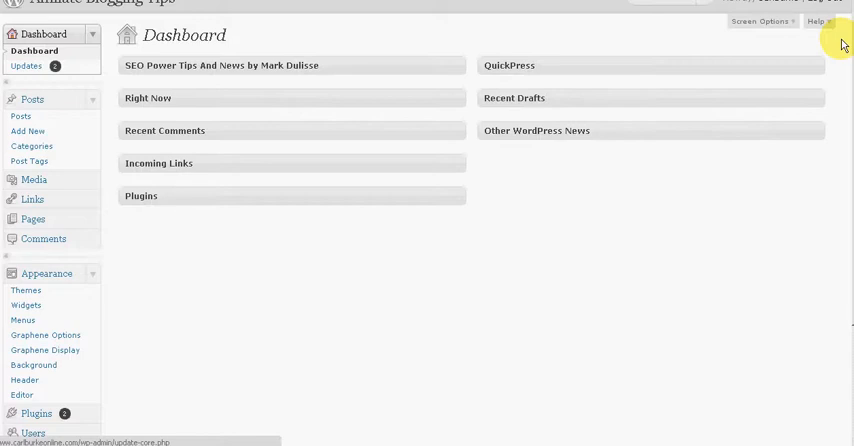
mouse_move(518, 182)
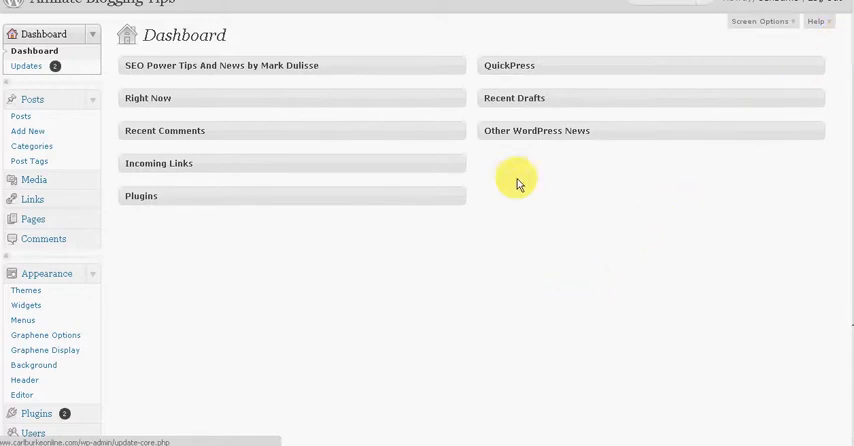
mouse_move(427, 137)
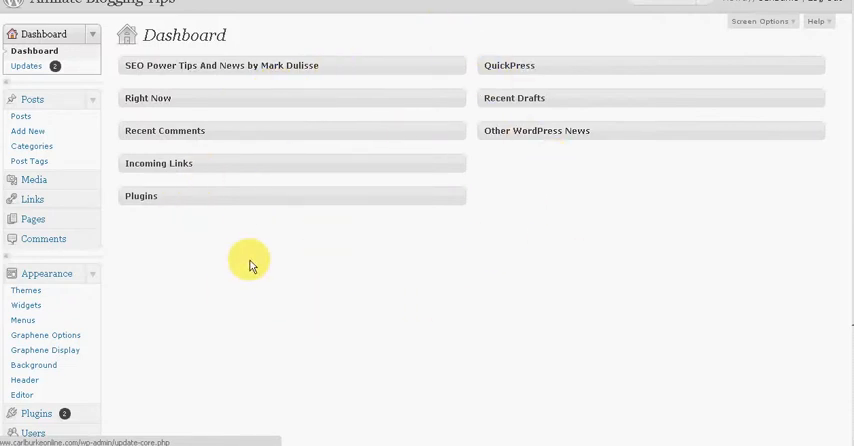
- Go to the Plugins section and open the Add New plugins page
scroll("down", 3)
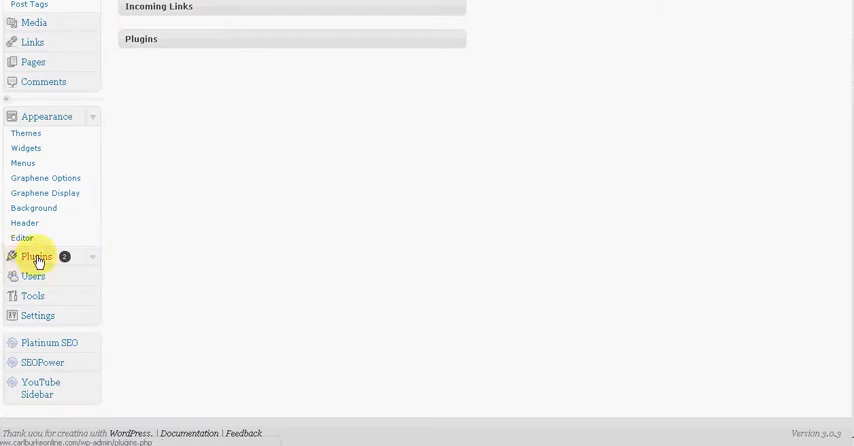
left_click(35, 258)
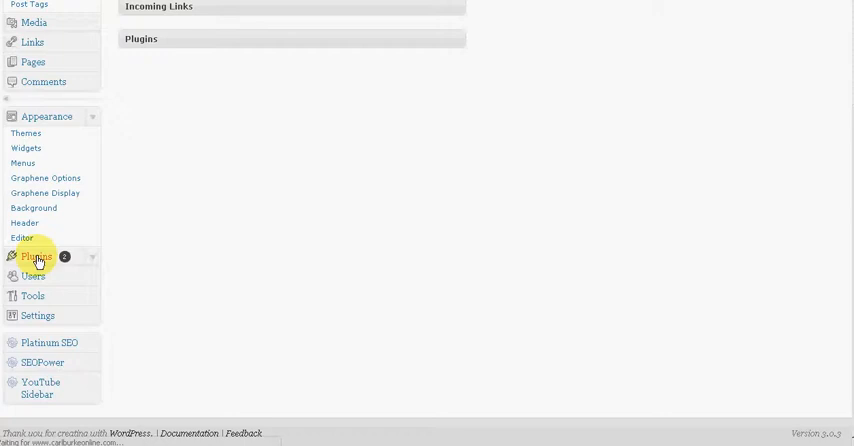
left_click(36, 257)
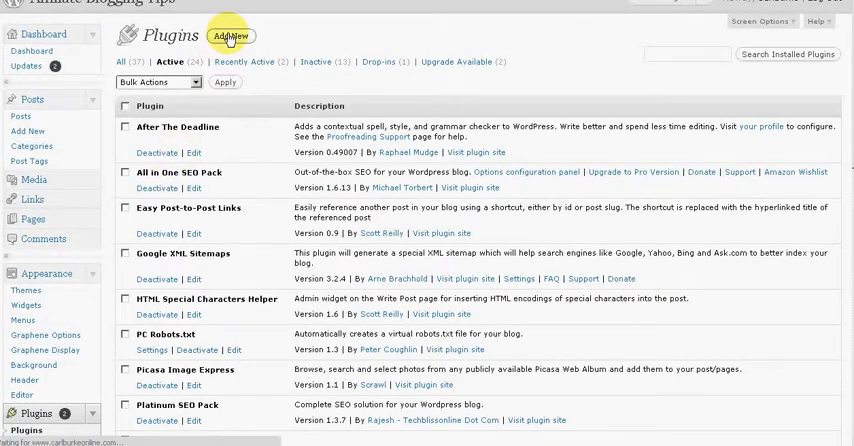
left_click(228, 36)
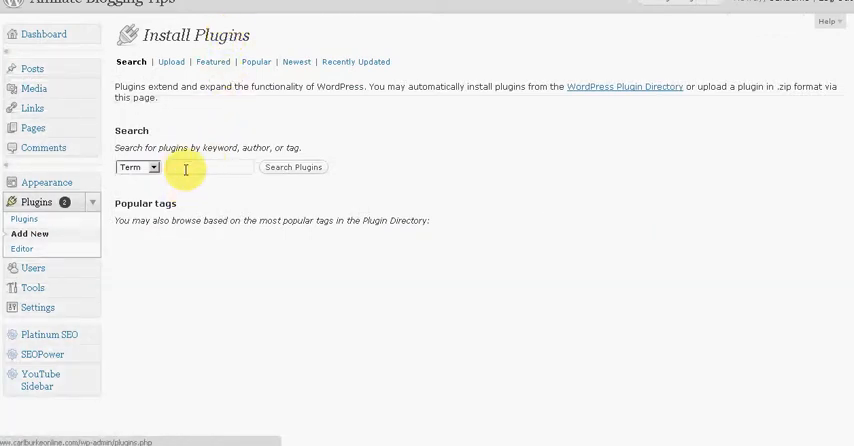
- Enter 'Polls' as the plugin search term
left_click(205, 167)
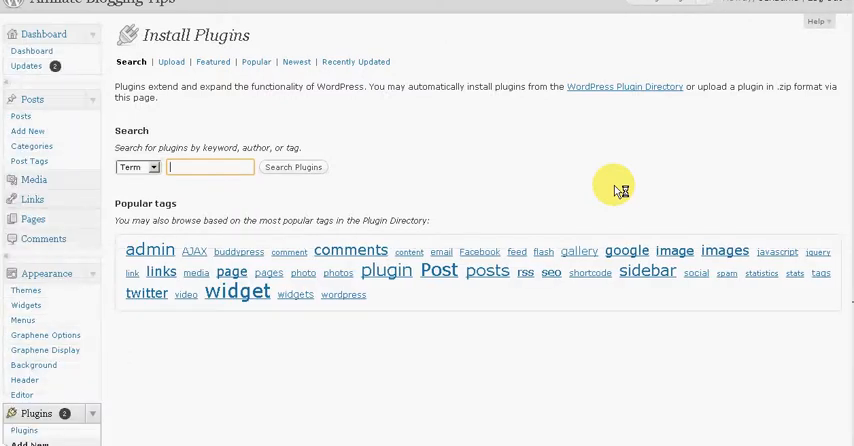
type("P")
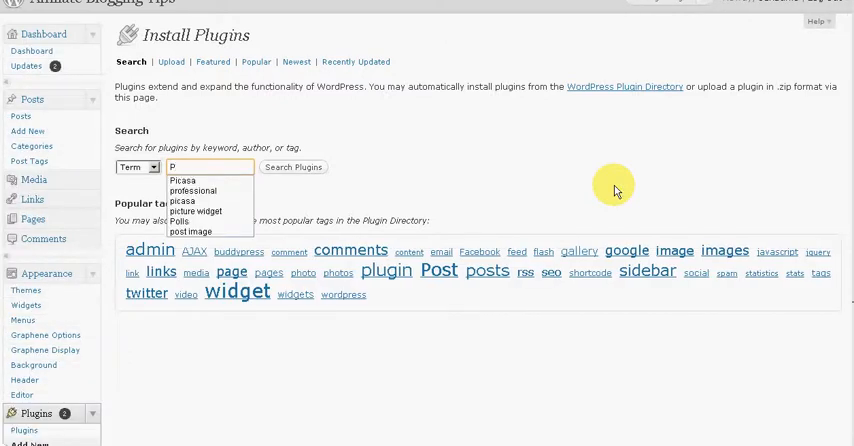
type("olls")
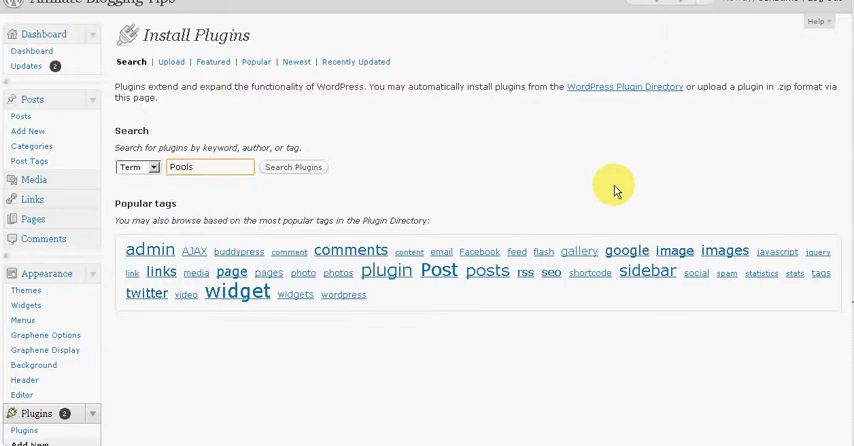
type("Pol")
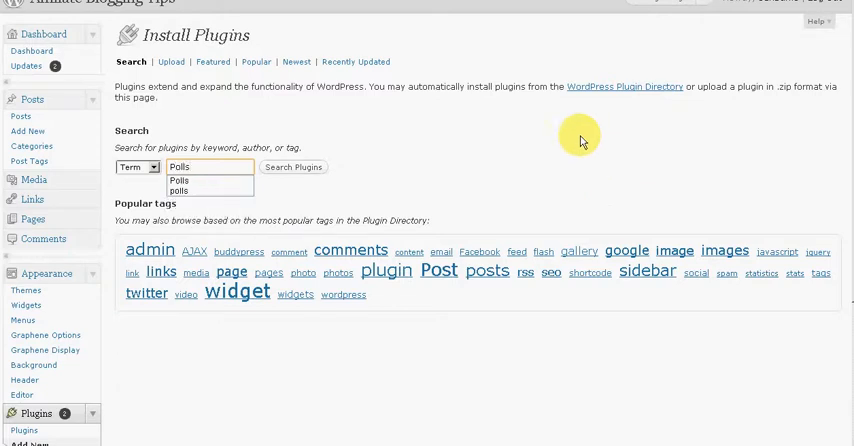
left_click(293, 167)
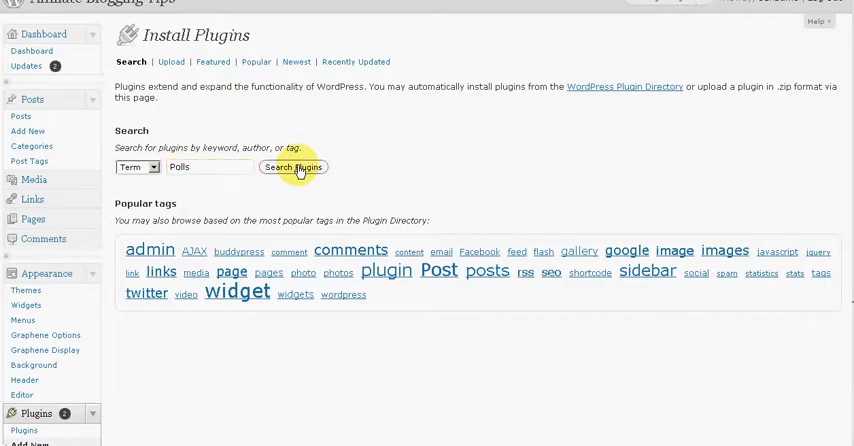
- Run the Polls plugin search and scroll down to the WP-Polls result
left_click(292, 167)
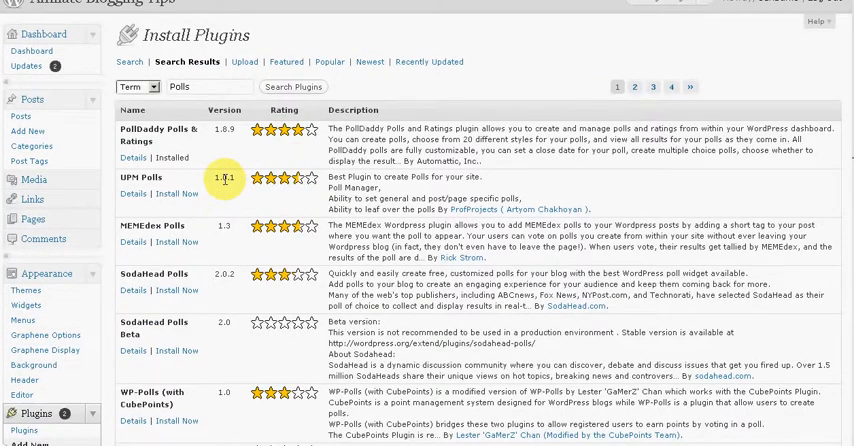
scroll("down", 3)
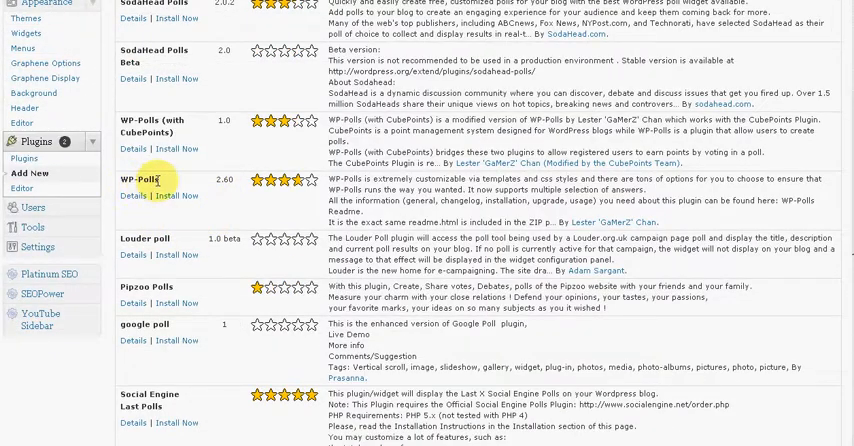
mouse_move(180, 201)
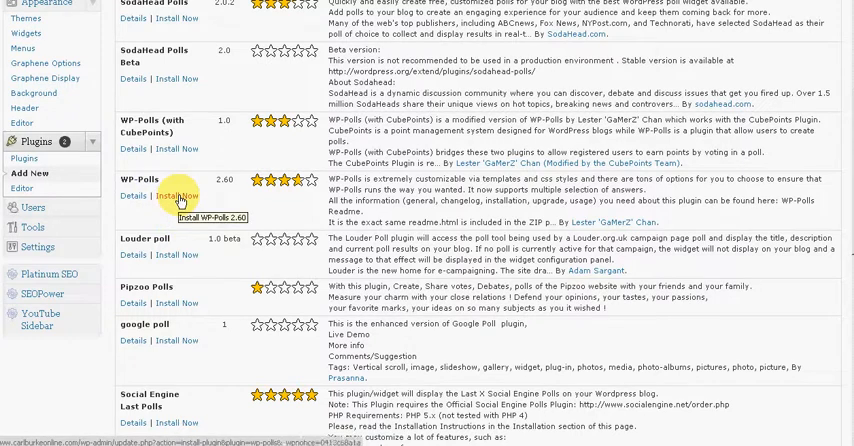
- Install WP-Polls 2.60 from the search results
left_click(181, 196)
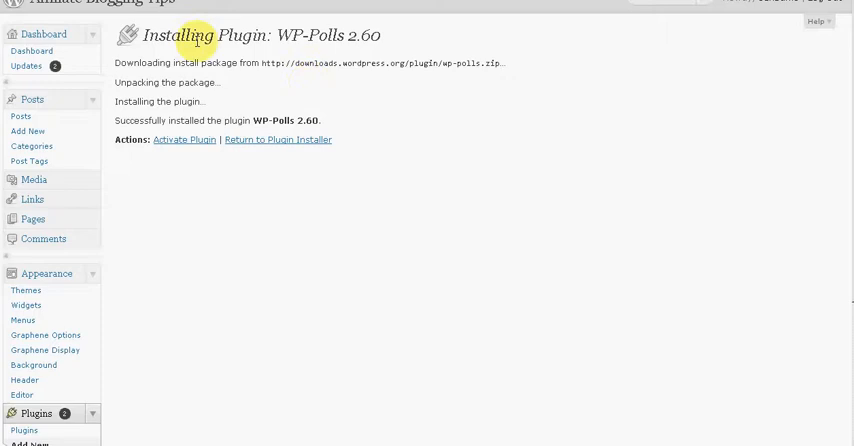
mouse_move(187, 120)
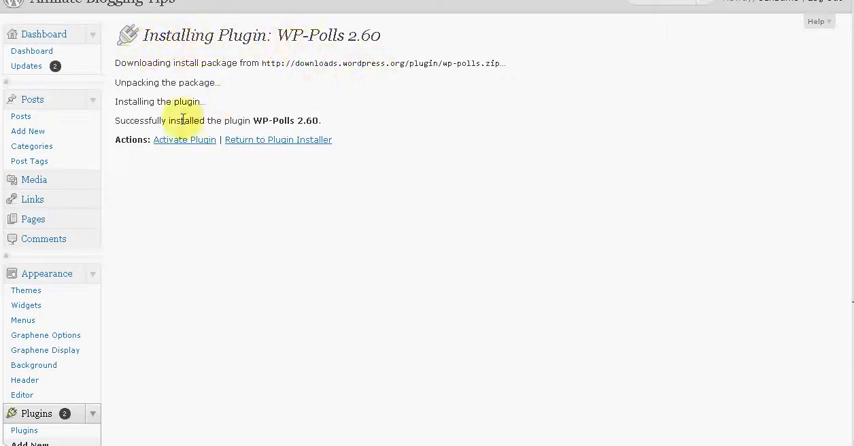
mouse_move(297, 96)
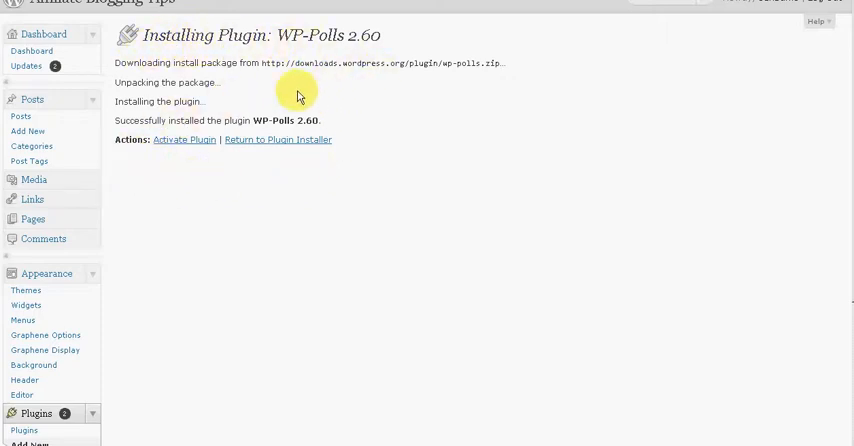
mouse_move(184, 140)
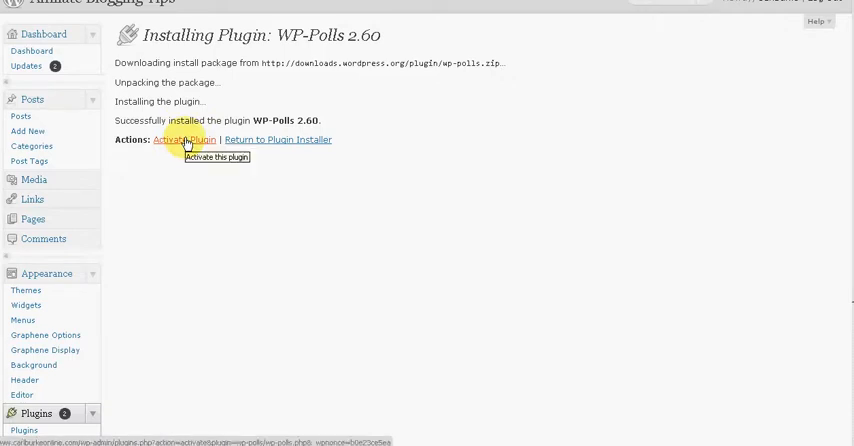
- Activate WP-Polls and expand the new Polls menu in the admin sidebar
left_click(183, 139)
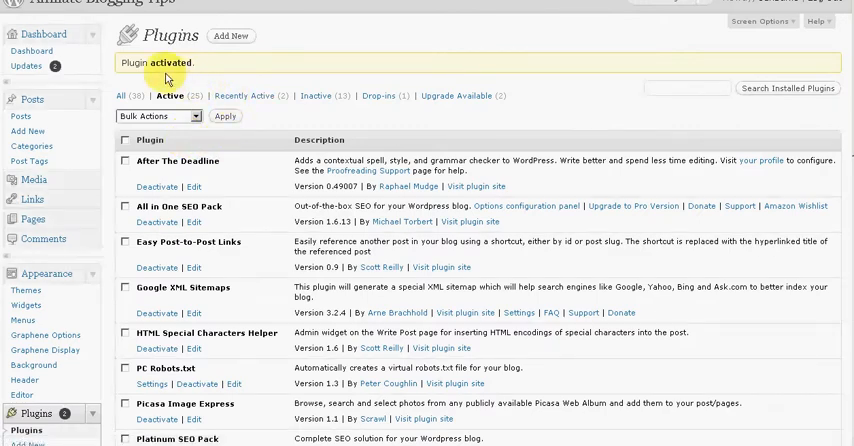
mouse_move(122, 88)
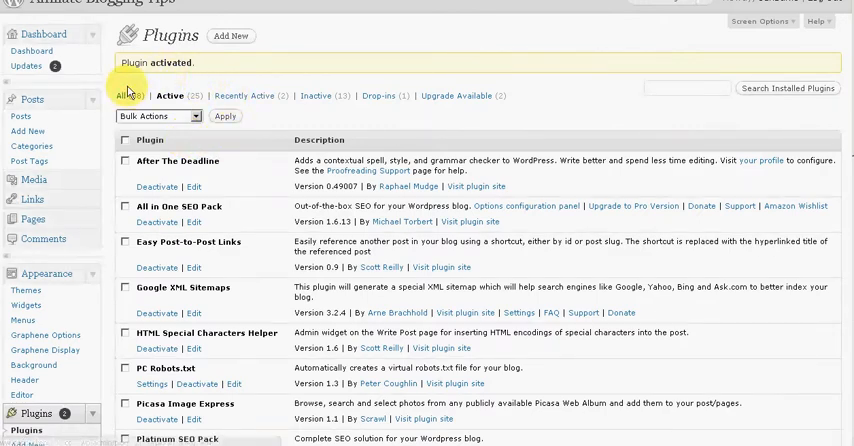
scroll("down", 3)
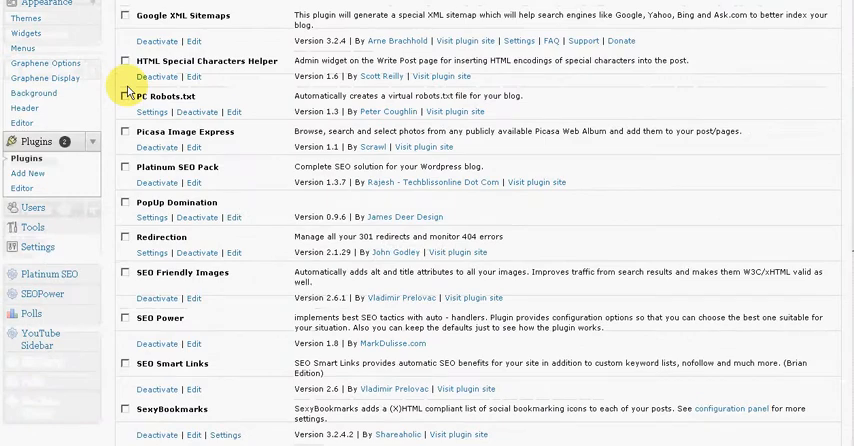
scroll("down", 3)
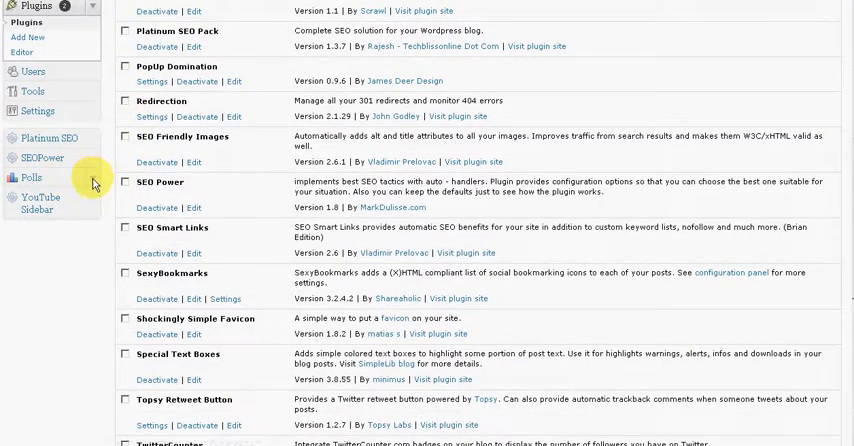
left_click(31, 177)
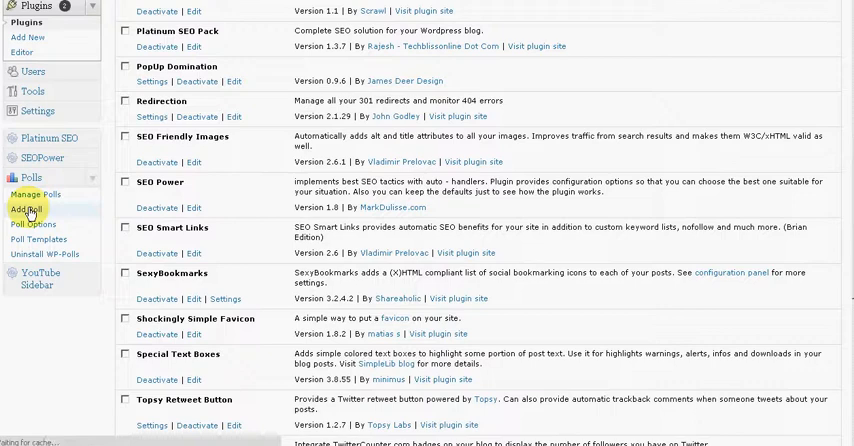
- Start a new poll under Polls > Add Poll with question 'Who Do You Rate This Poll Plugin?'
left_click(26, 208)
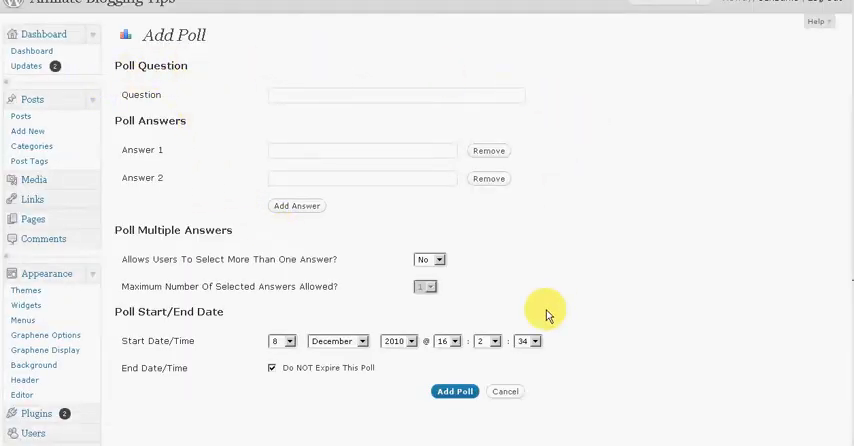
mouse_move(608, 250)
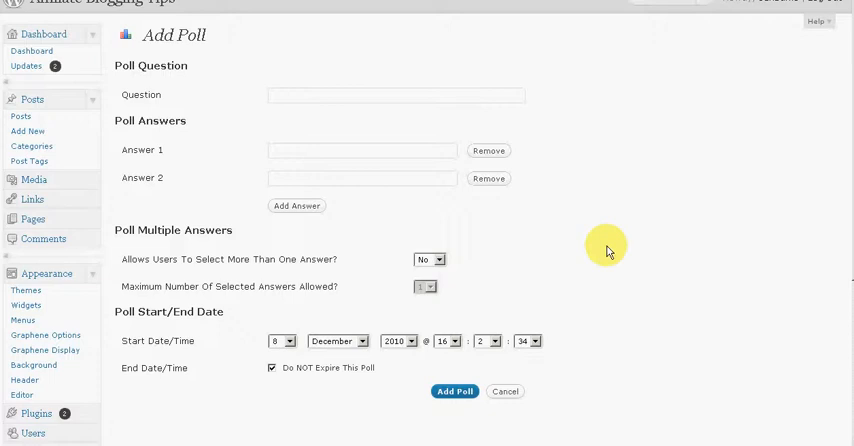
mouse_move(224, 113)
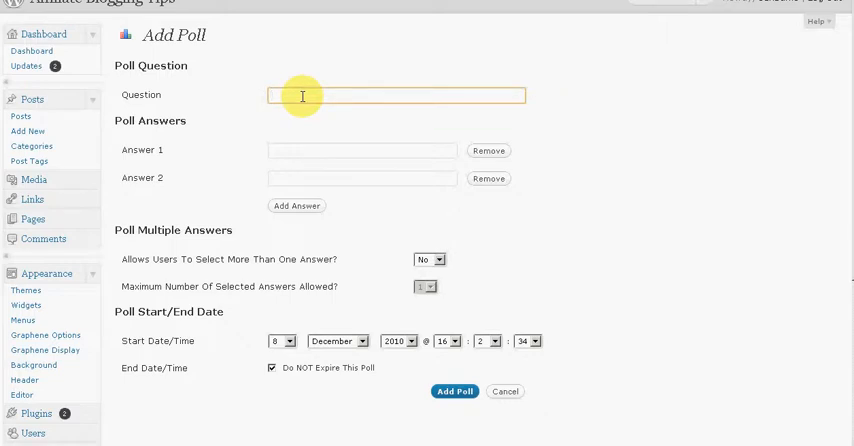
type("Who Do")
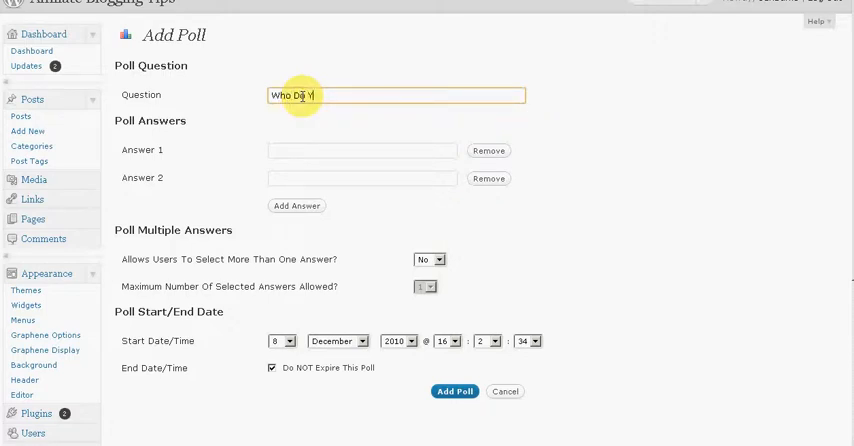
type("You rate")
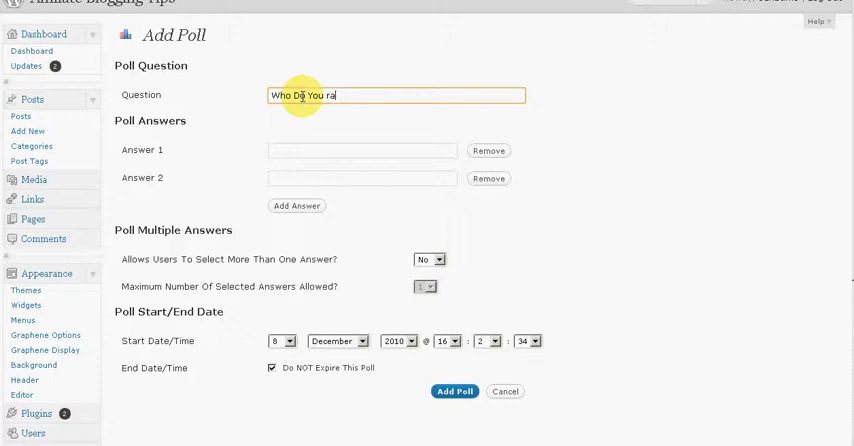
key("Backspace")
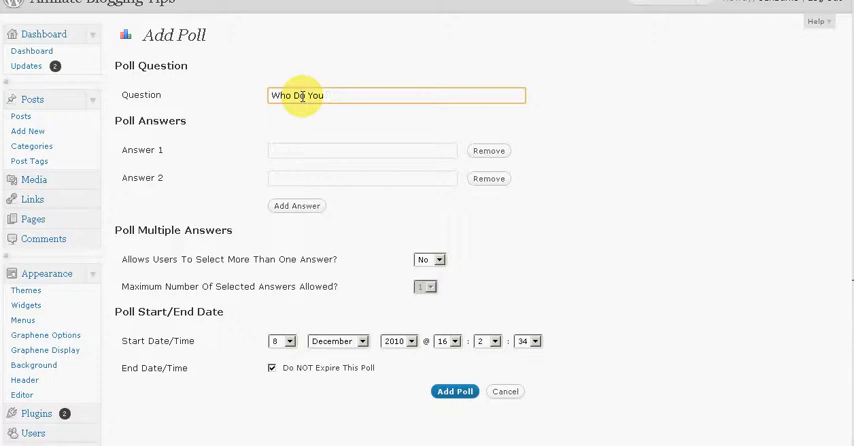
type("Rate")
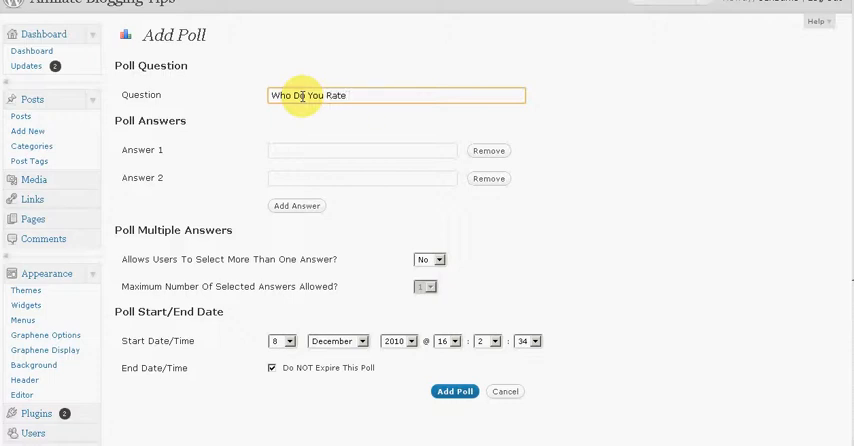
type("This")
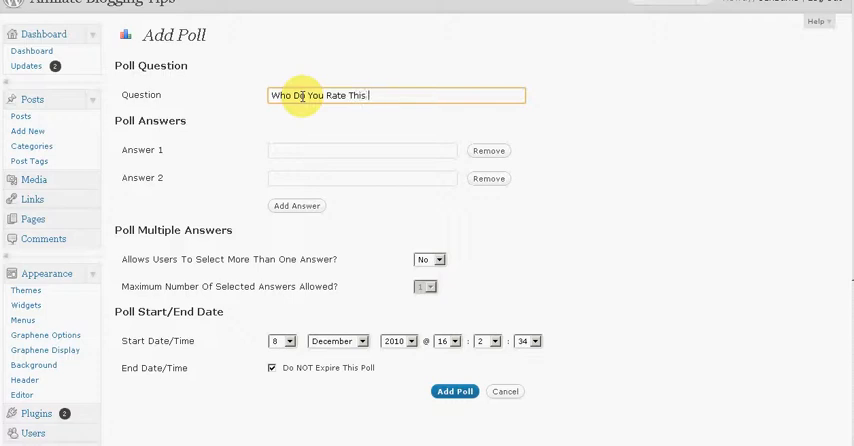
type("P")
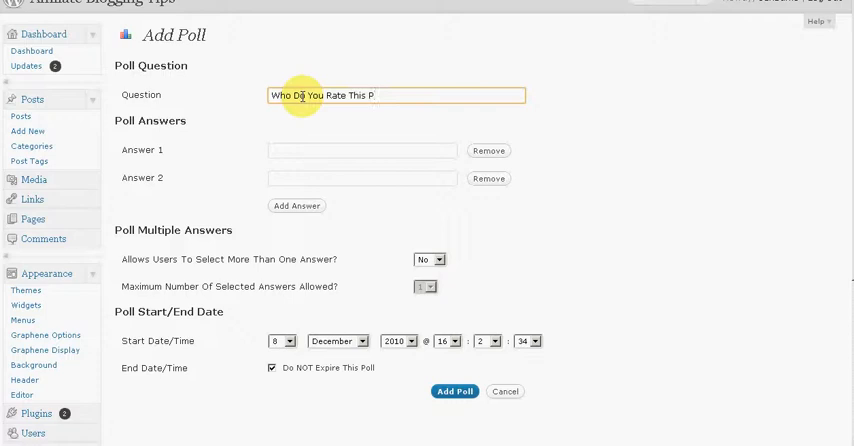
type("oll")
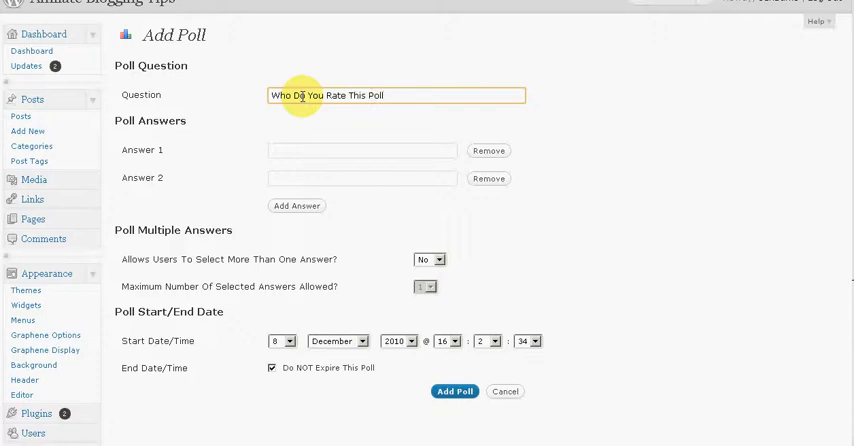
type("P")
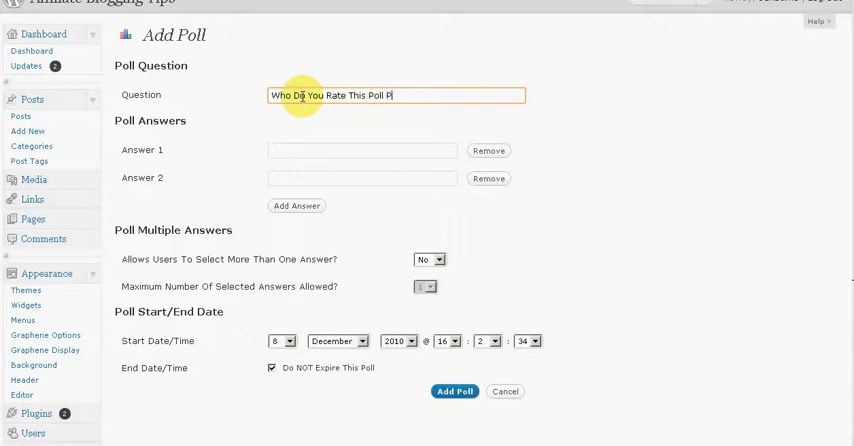
type("lugin")
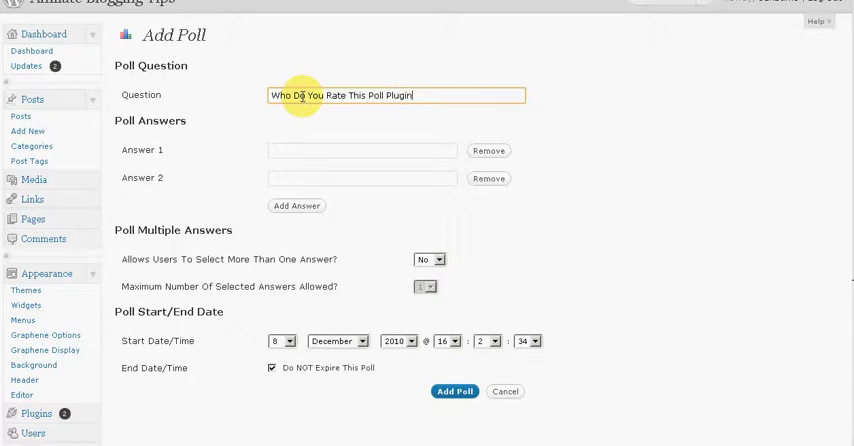
type("?")
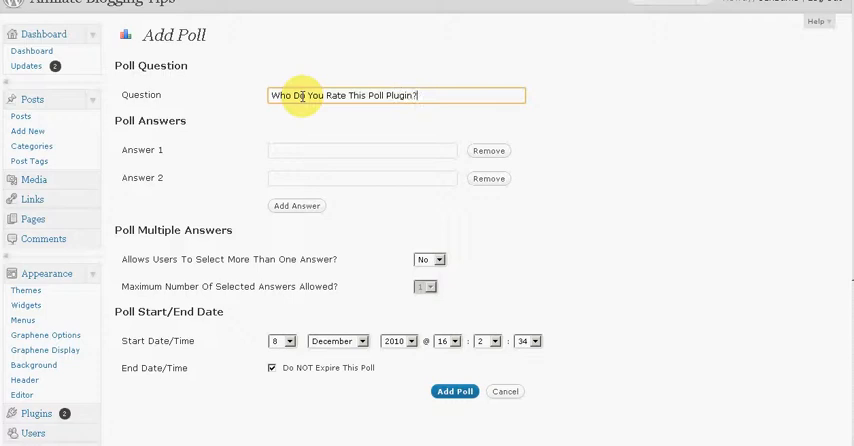
- Enter 'Great' as Answer 1 and 'Good' as Answer 2
left_click(286, 150)
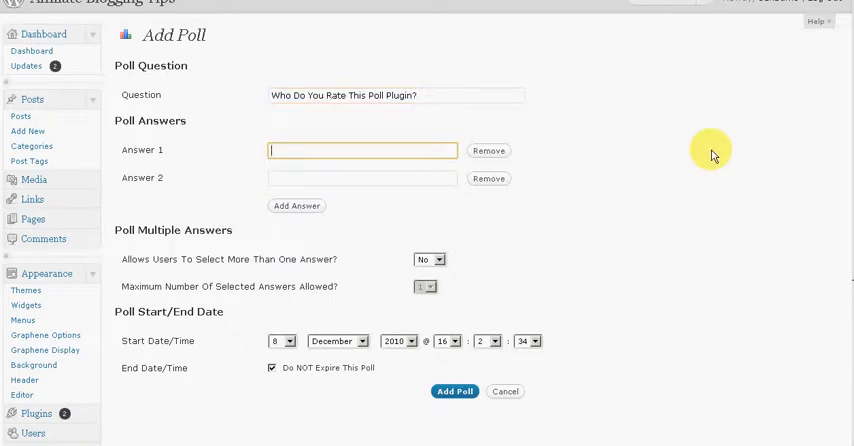
type("G")
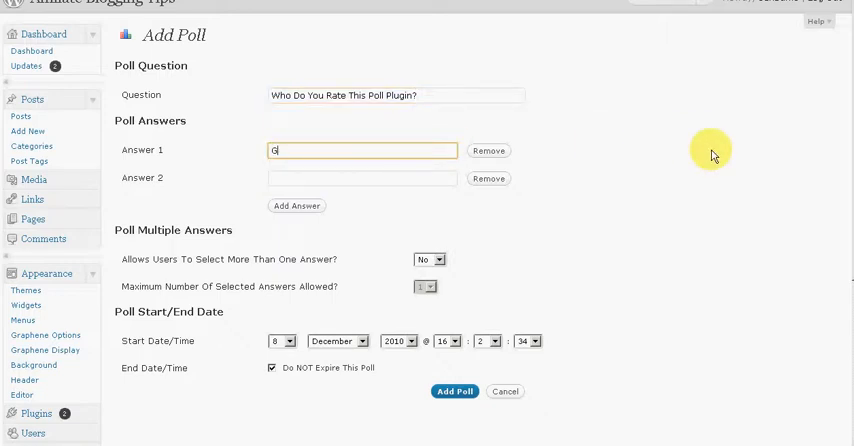
type("reat")
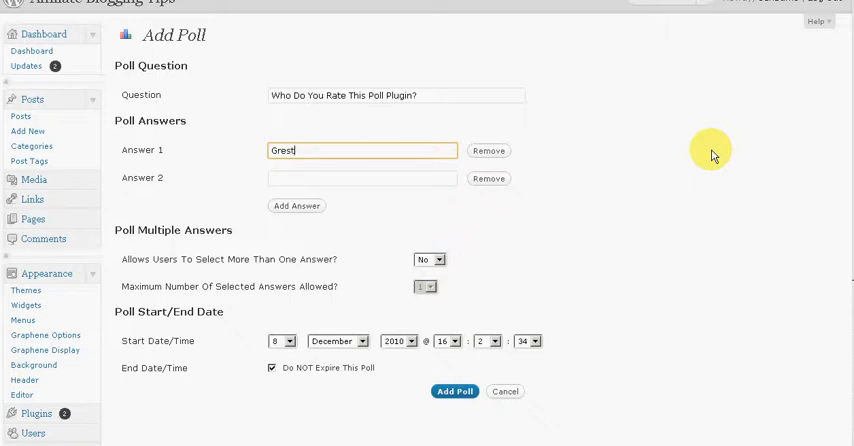
key("Backspace")
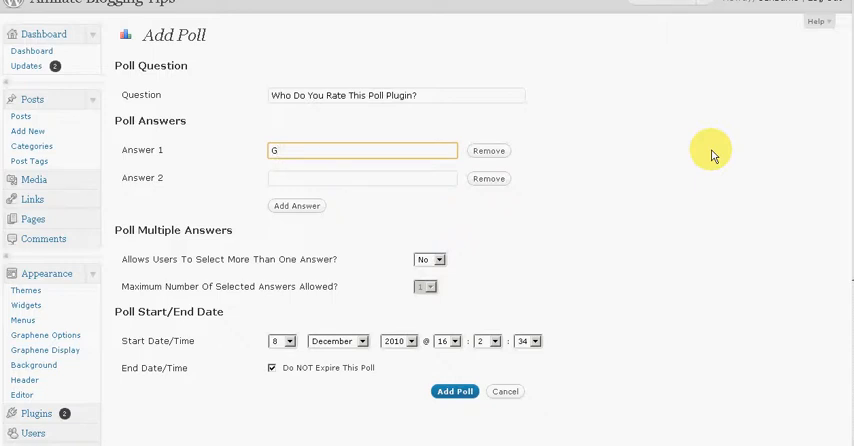
type("reat")
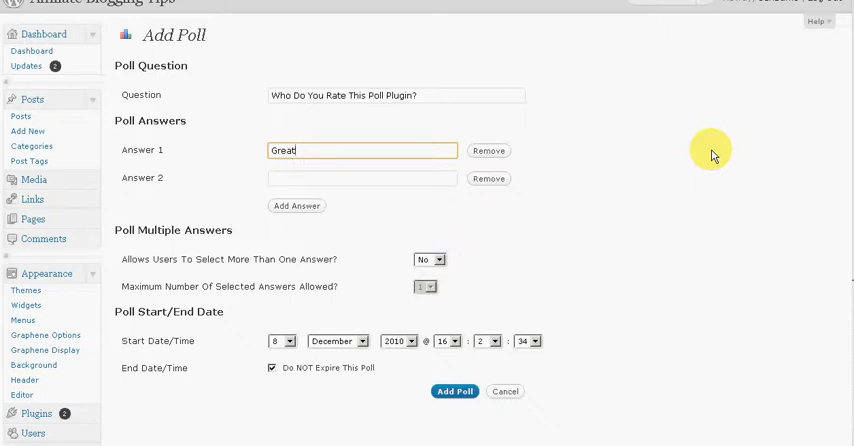
left_click(294, 178)
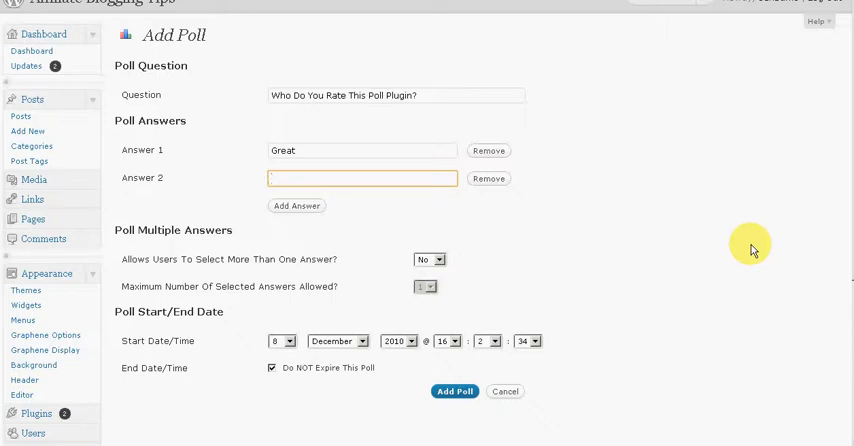
type("G")
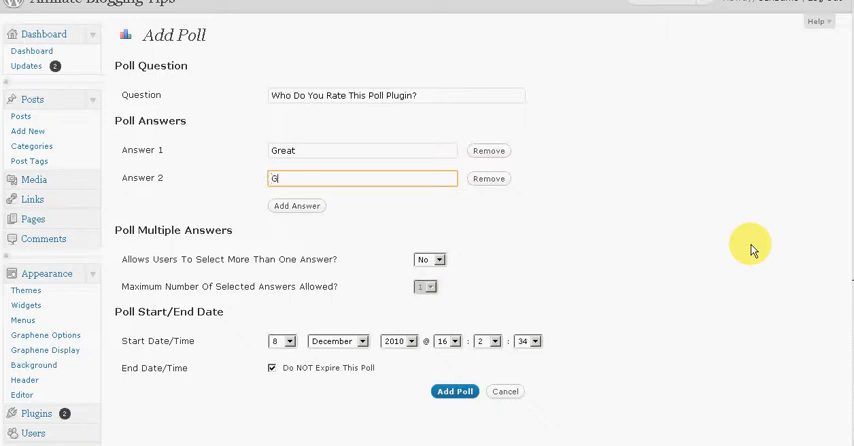
type("ood")
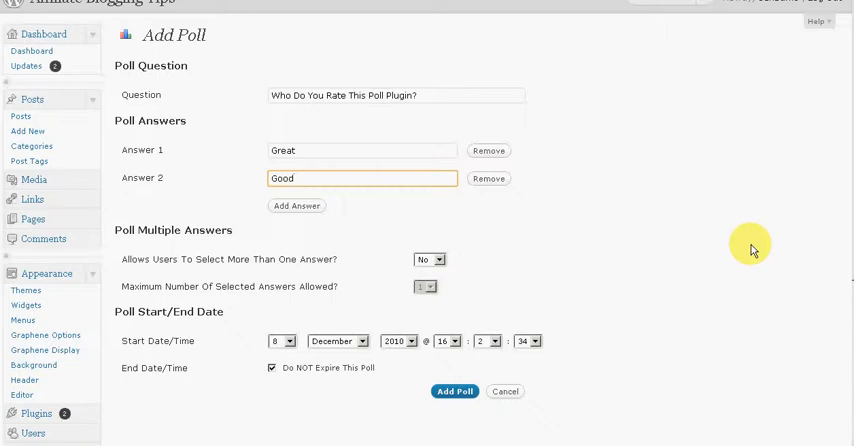
mouse_move(296, 207)
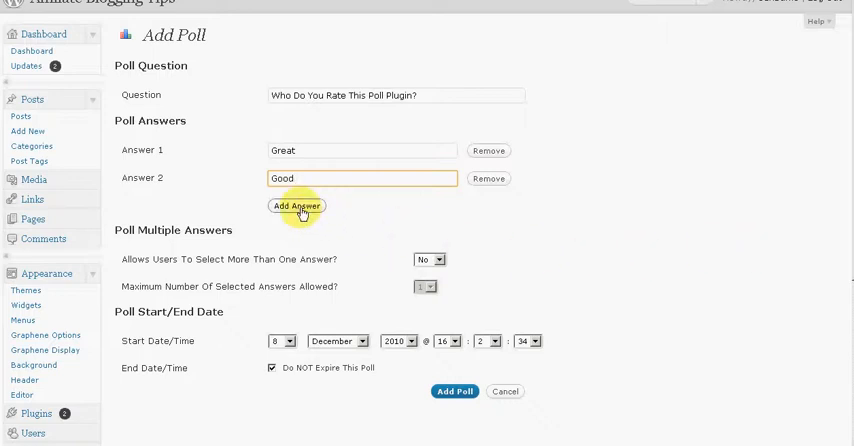
- Add two more answer slots and enter 'Seen Better' and 'I Like It'
left_click(297, 206)
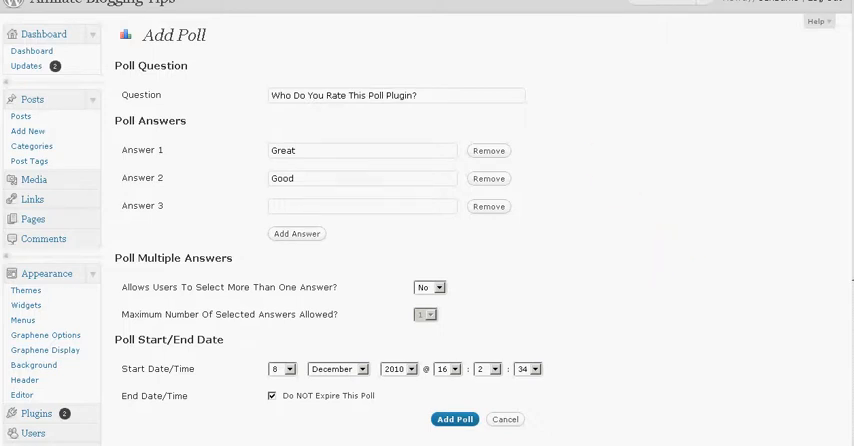
left_click(362, 206)
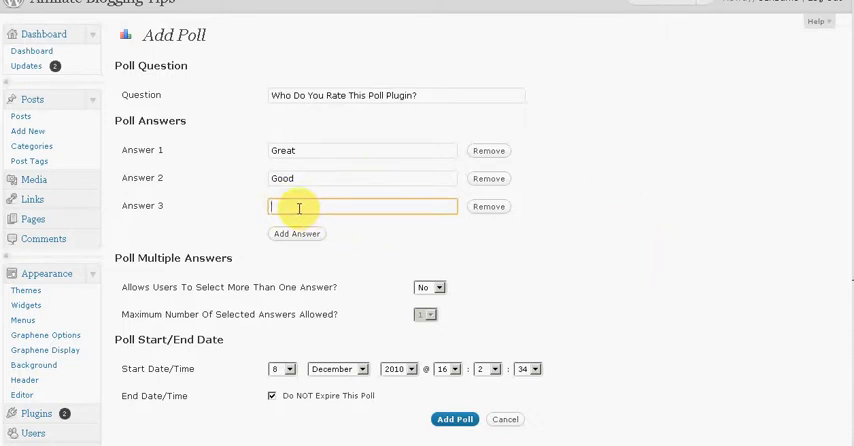
type("Seen Better")
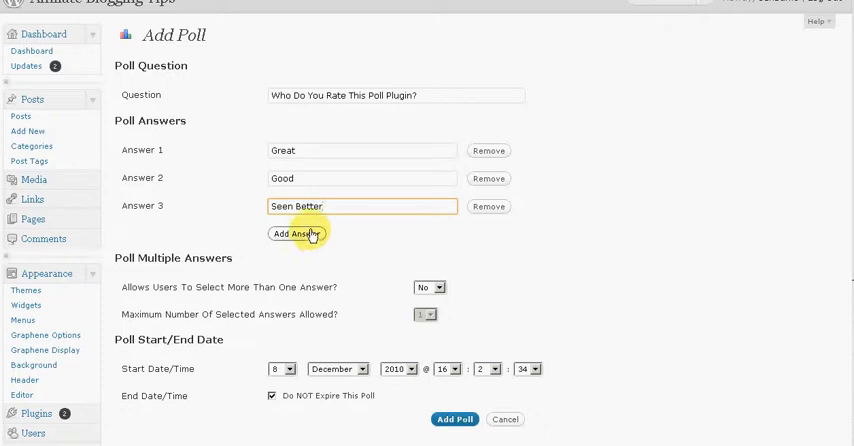
left_click(297, 233)
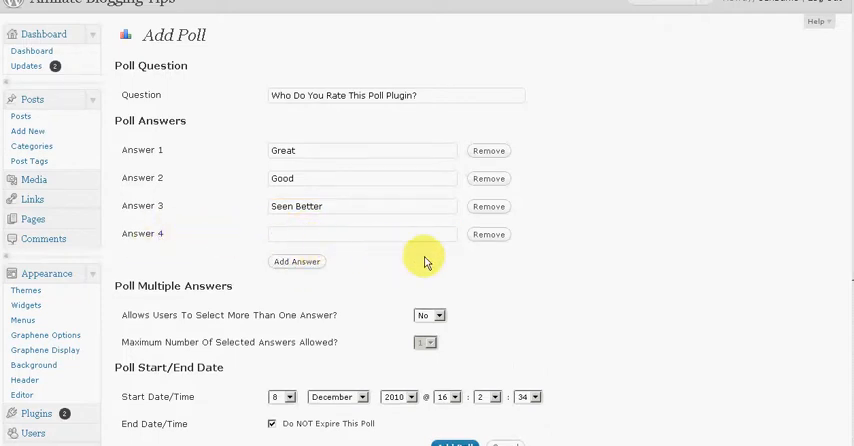
mouse_move(400, 262)
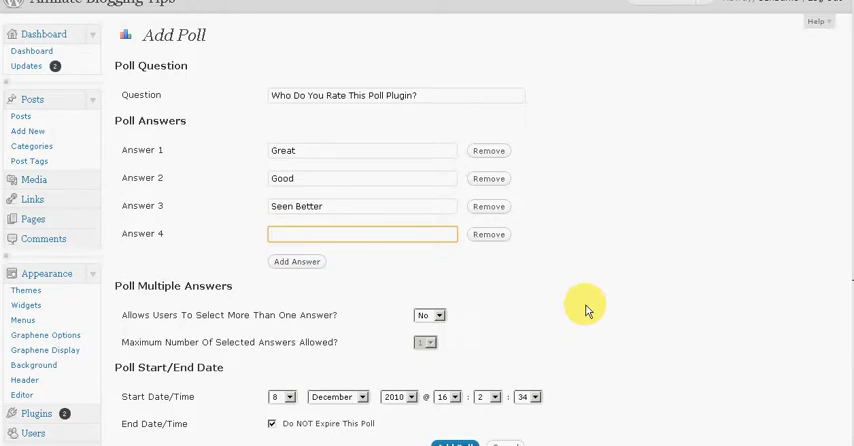
type("I")
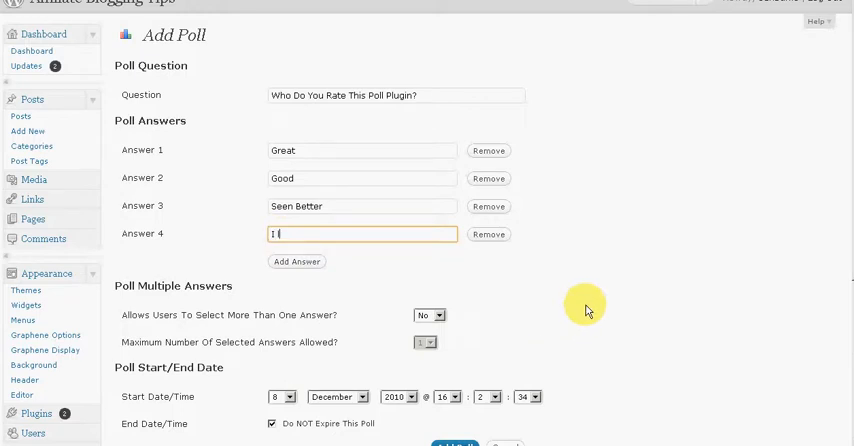
type("like")
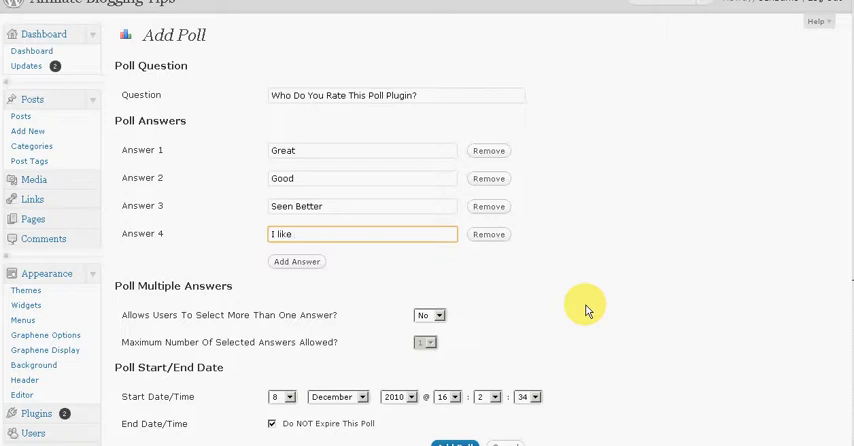
type("it")
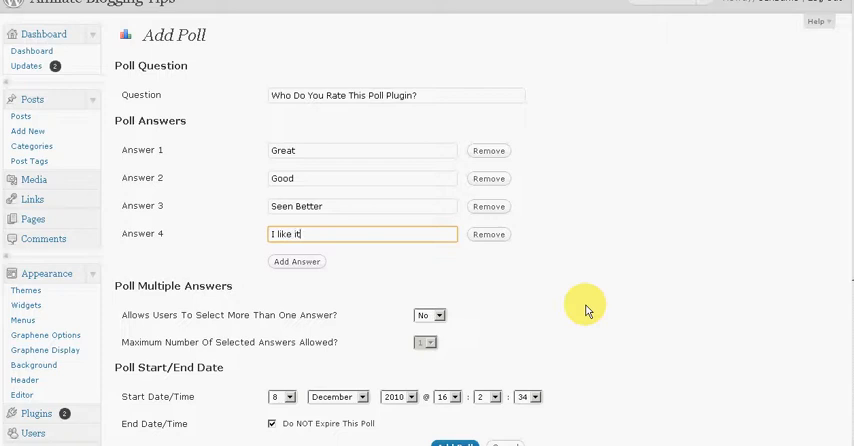
key("BackSpace")
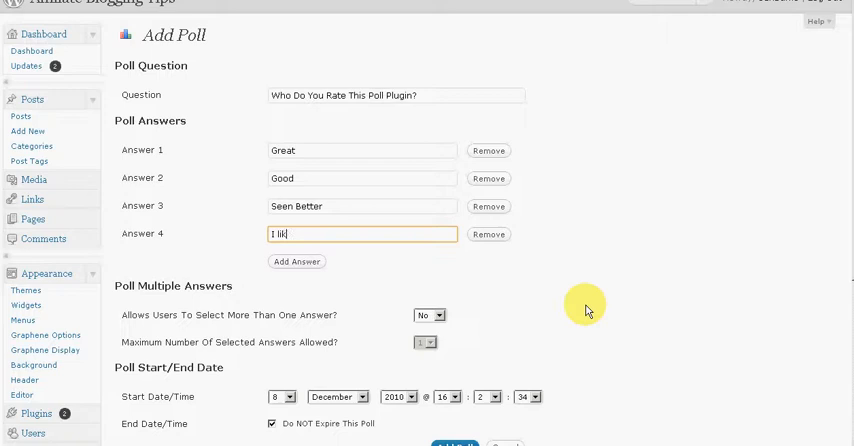
key("Backspace")
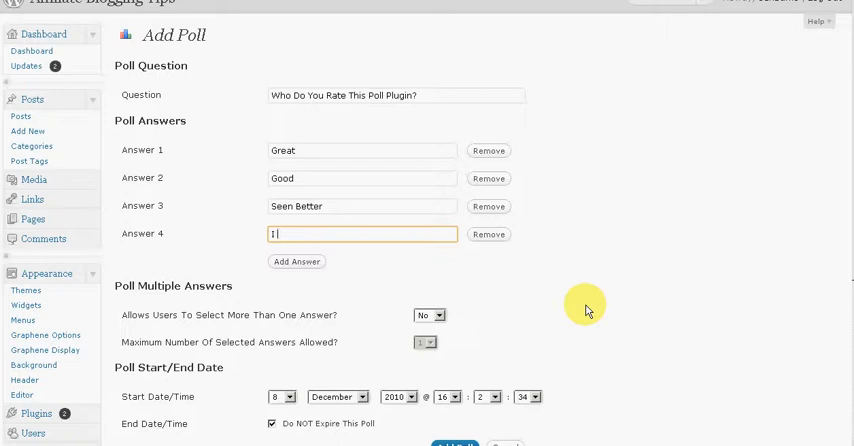
type("Like")
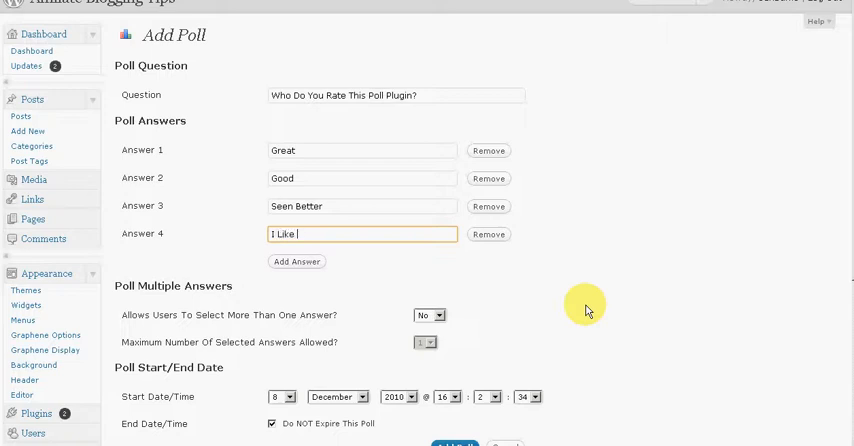
type("It")
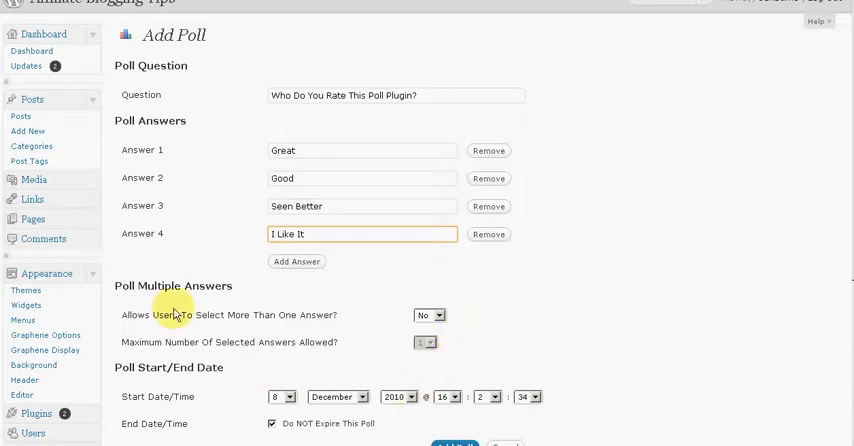
mouse_move(135, 338)
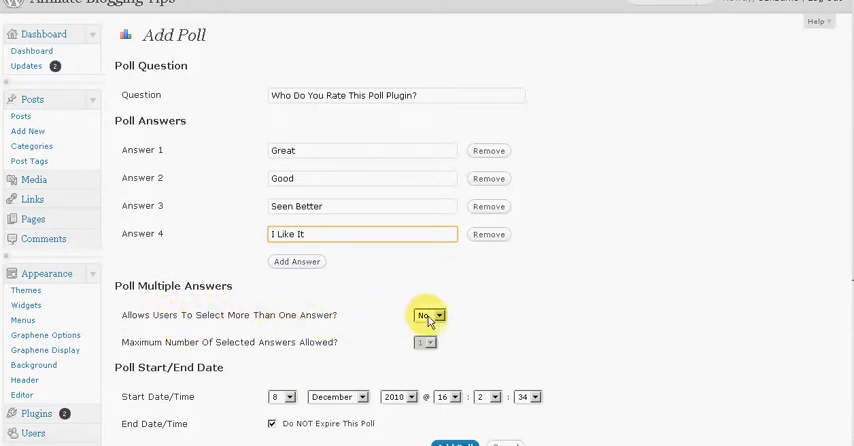
- Set multiple-answer selection to Yes with a maximum of 2 selected answers
left_click(425, 314)
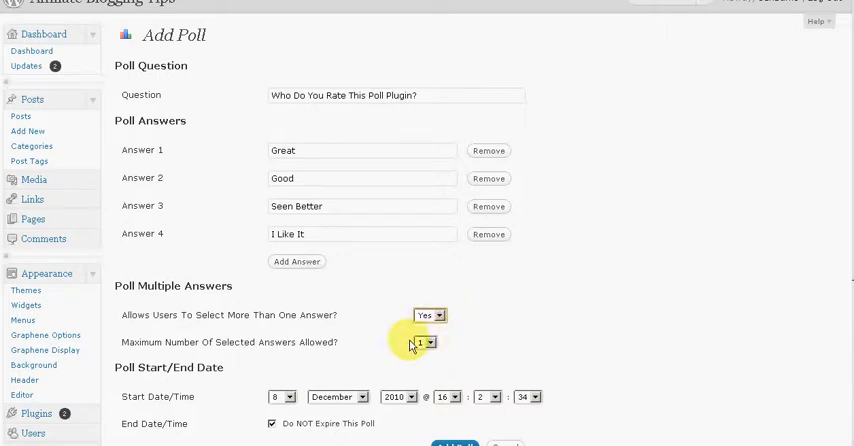
mouse_move(283, 358)
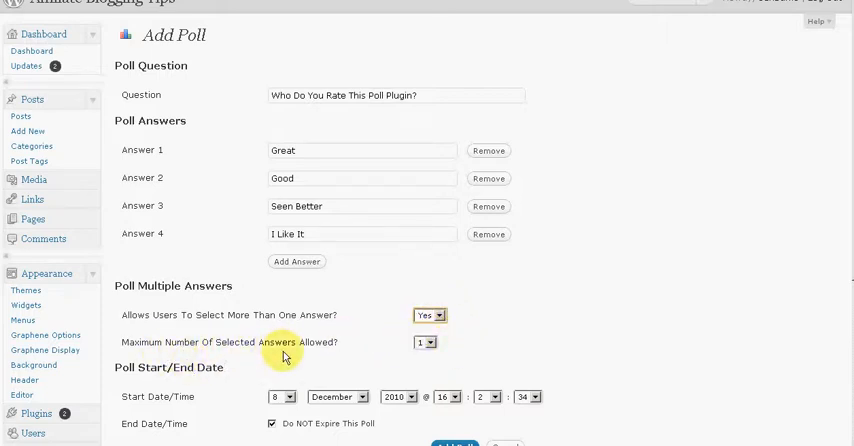
left_click(424, 342)
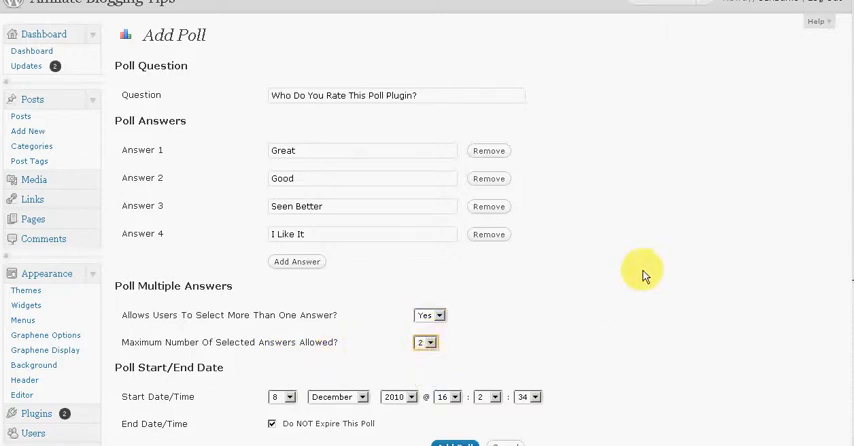
mouse_move(562, 239)
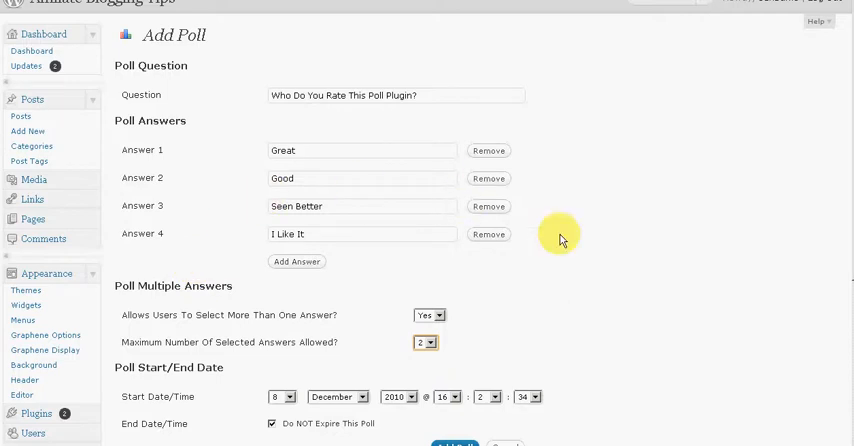
mouse_move(433, 166)
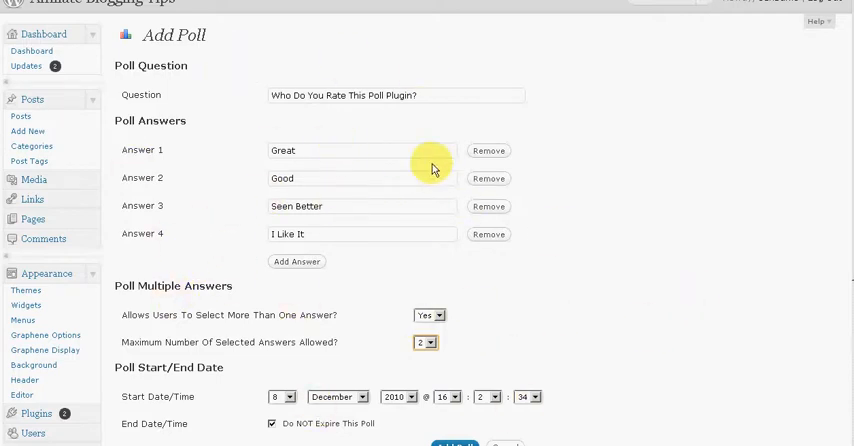
mouse_move(598, 164)
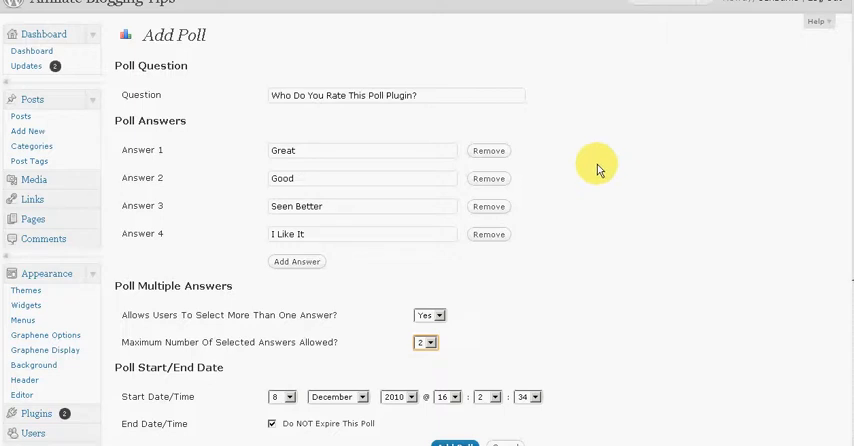
scroll("down", 3)
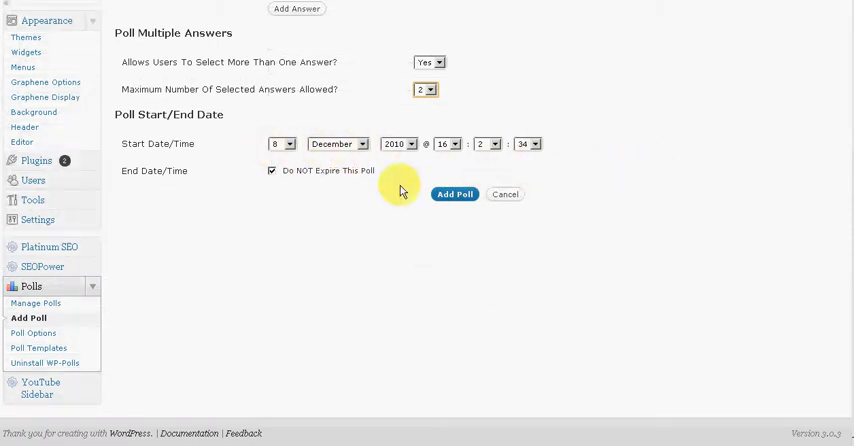
mouse_move(401, 181)
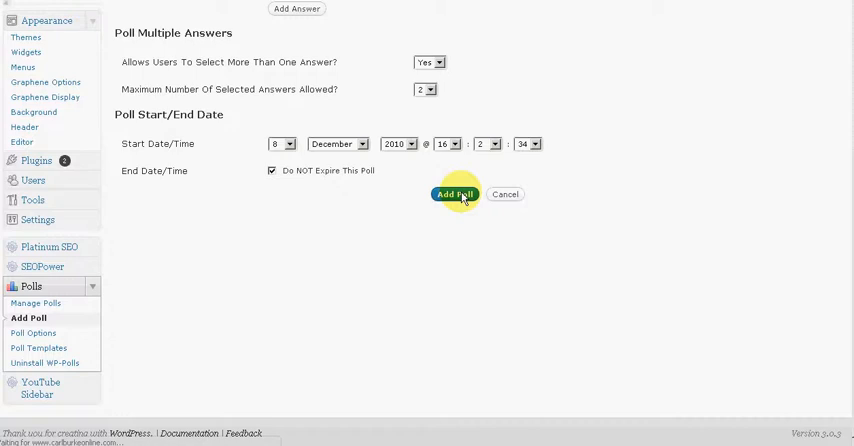
- Add the 'Who Do You Rate This Poll Plugin?' poll
left_click(453, 194)
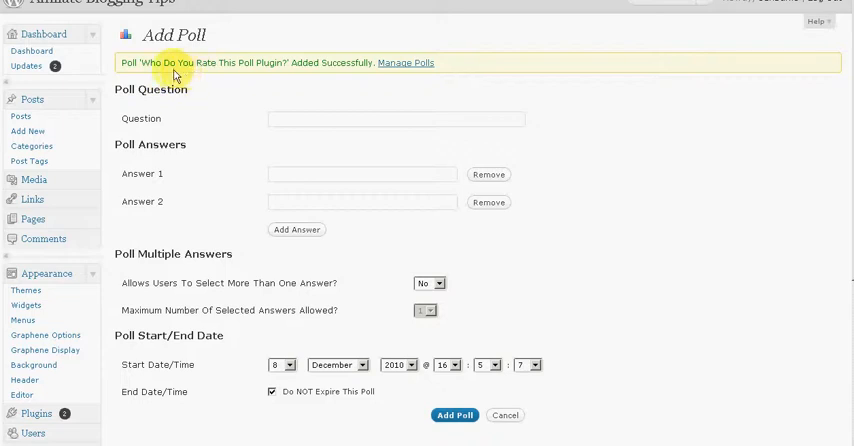
mouse_move(205, 65)
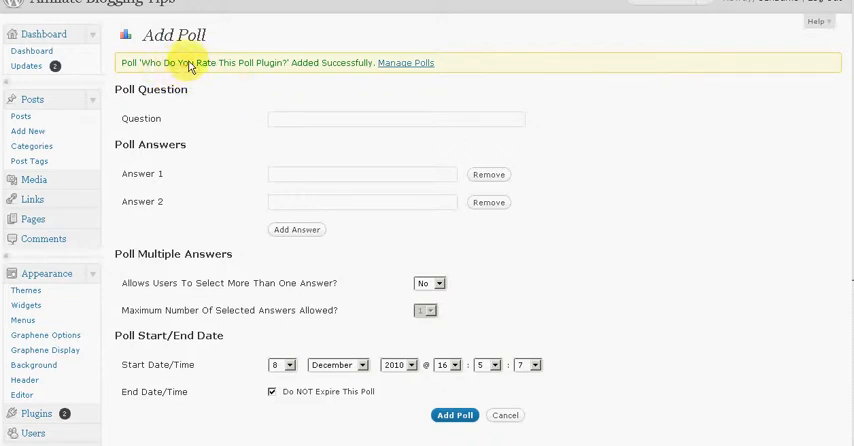
mouse_move(270, 85)
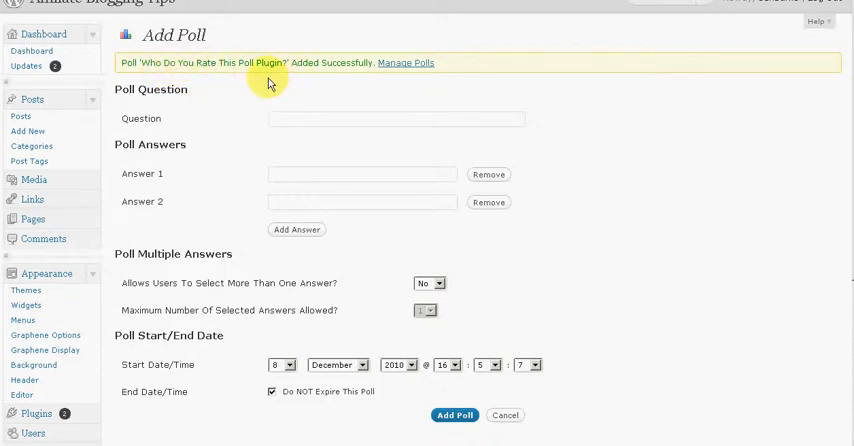
mouse_move(231, 97)
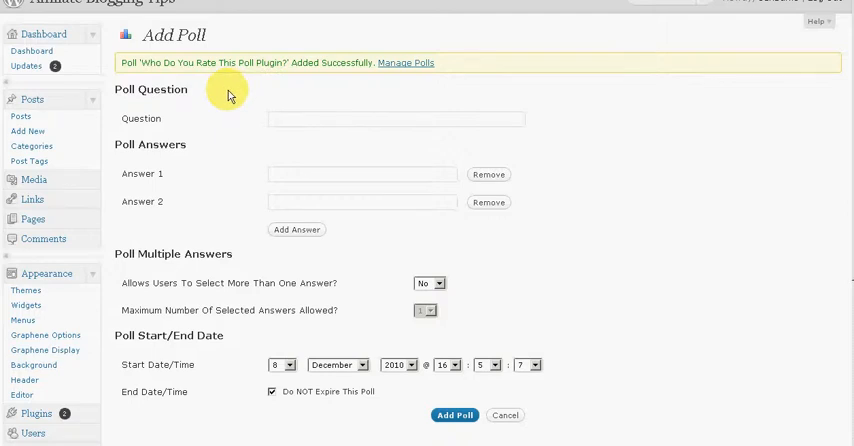
mouse_move(235, 110)
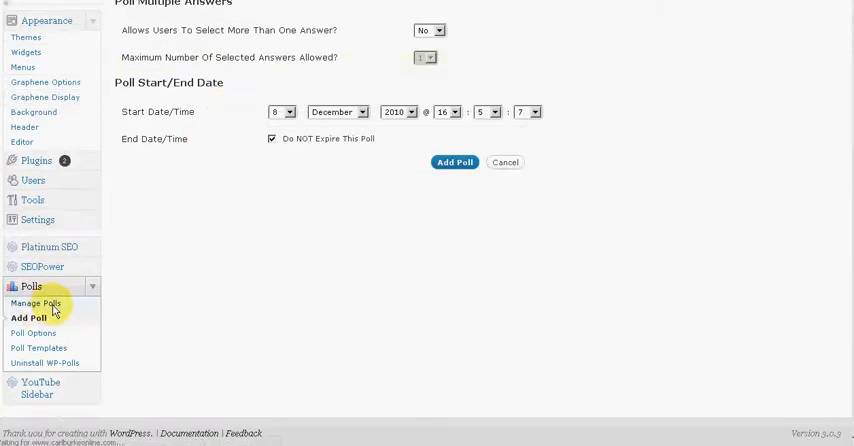
- Open Manage Polls and edit poll 2, 'Who Do You Rate This Poll Plugin?'
left_click(36, 303)
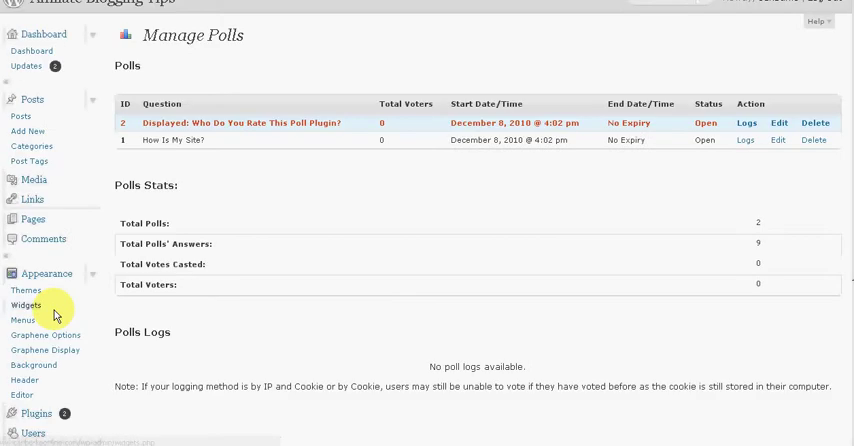
mouse_move(205, 123)
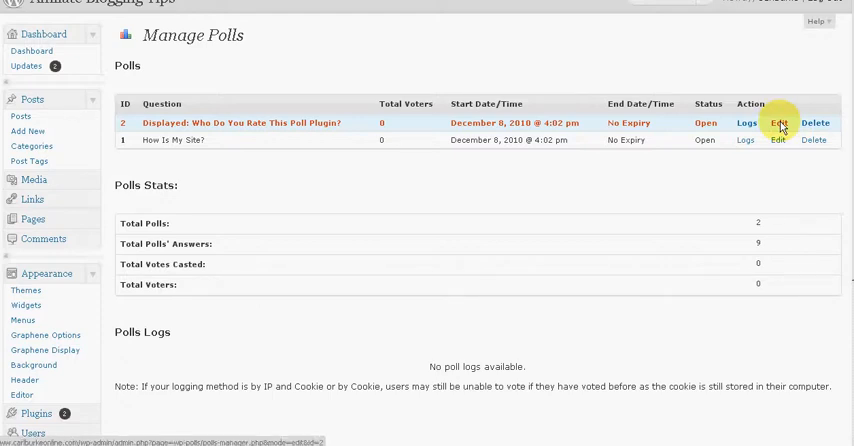
left_click(779, 122)
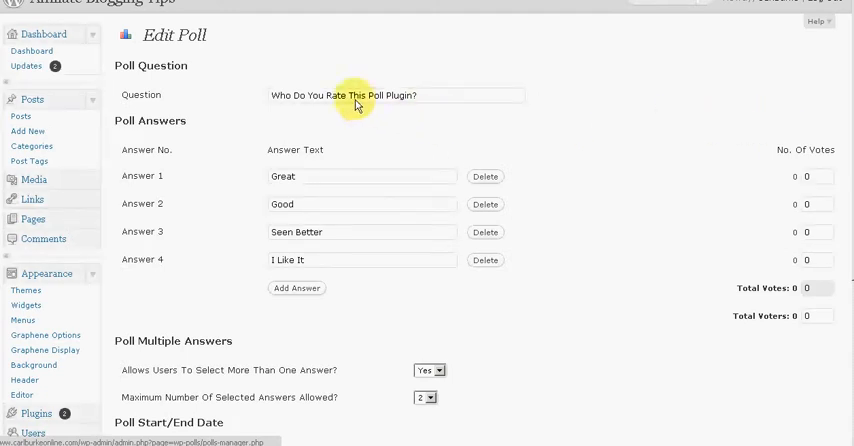
- Change the question's 'Who' to 'How' and save with Edit Poll
left_click(280, 96)
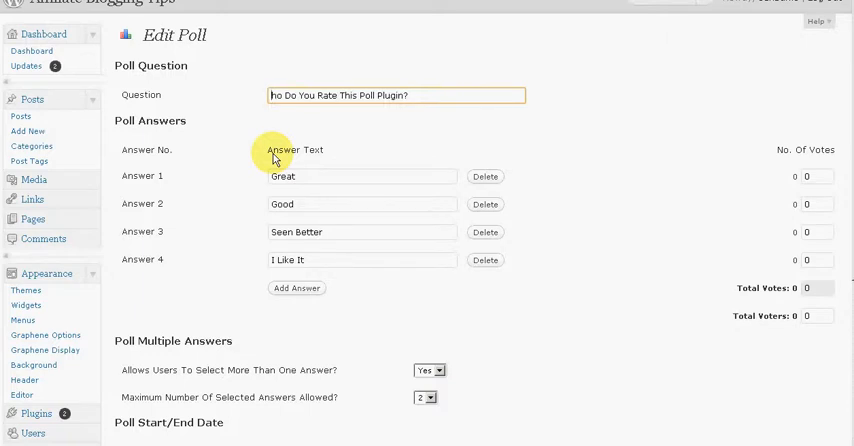
type("How")
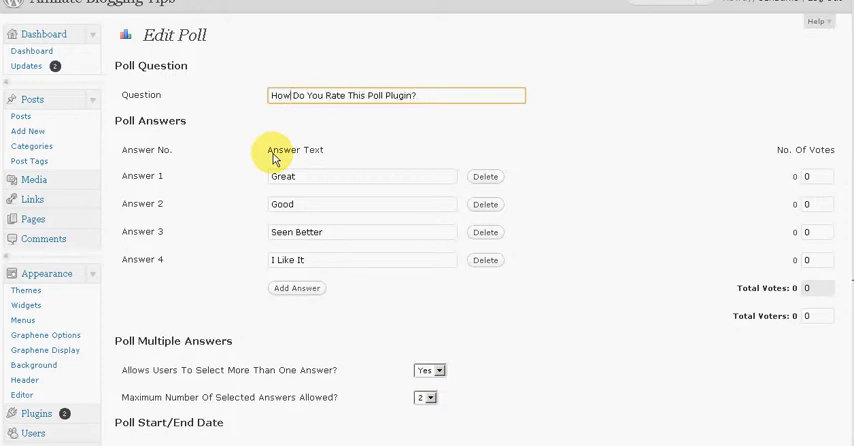
mouse_move(516, 332)
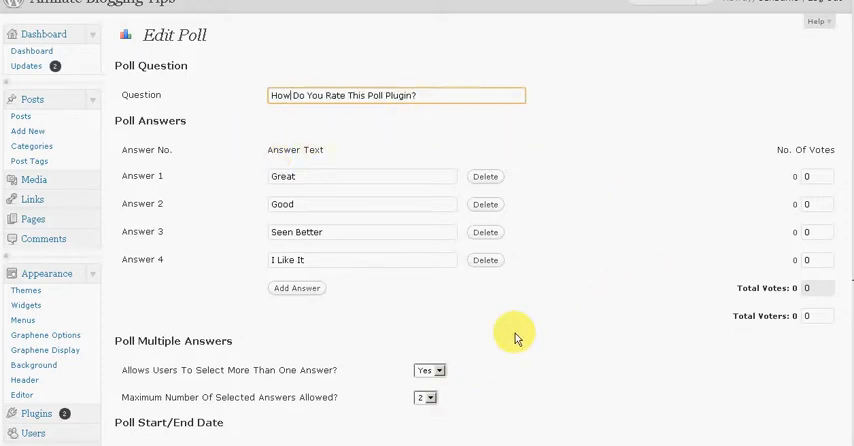
scroll("down", 3)
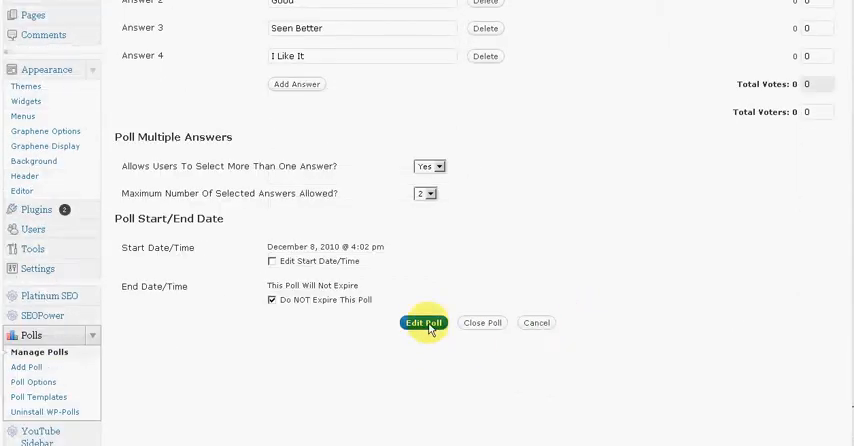
left_click(420, 322)
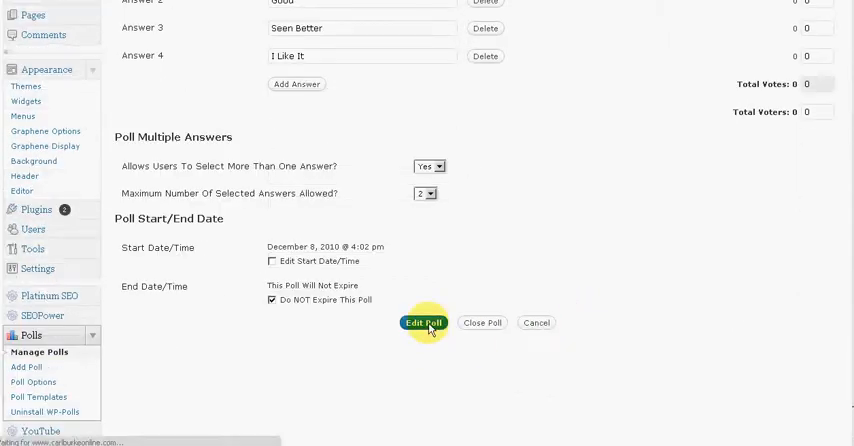
left_click(423, 322)
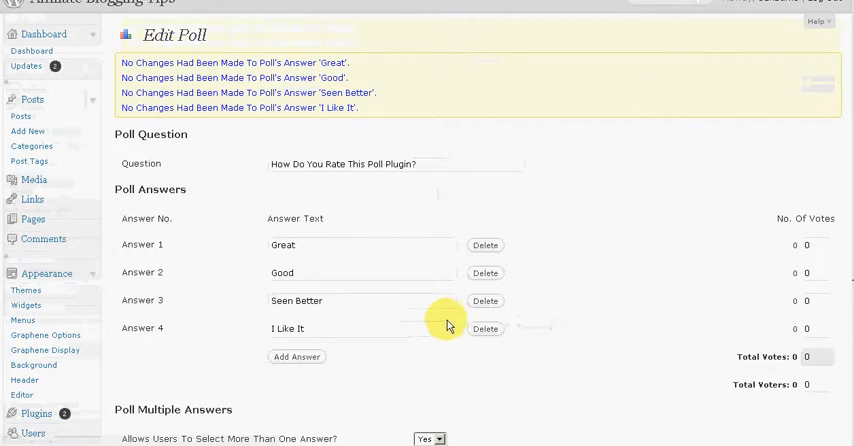
mouse_move(343, 78)
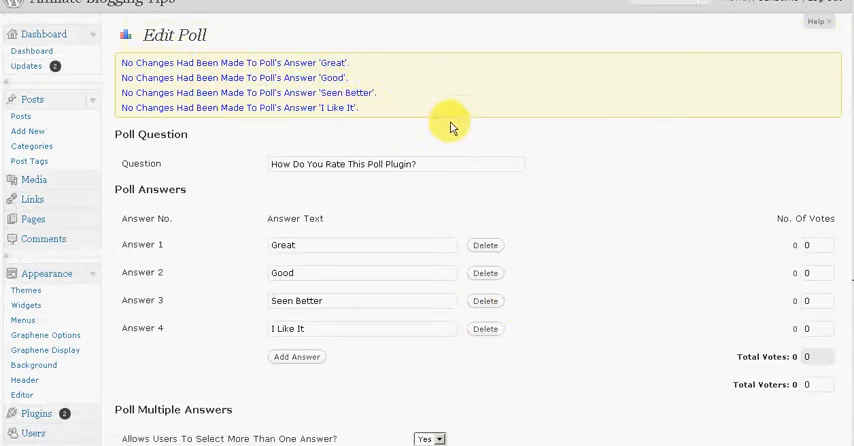
scroll("down", 3)
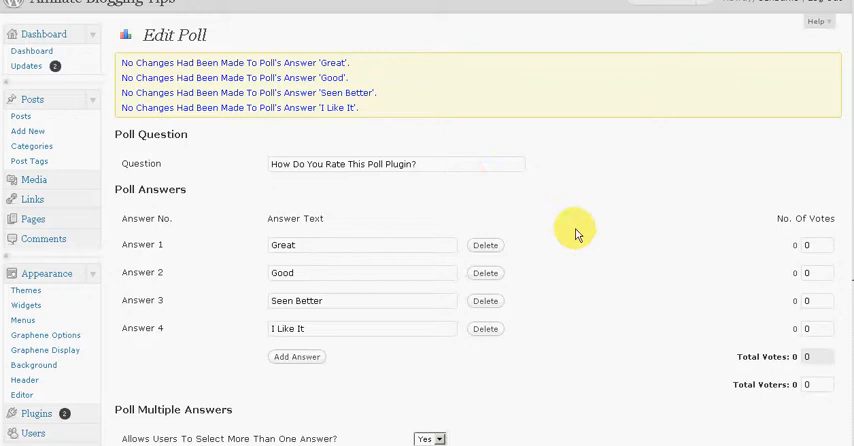
mouse_move(109, 358)
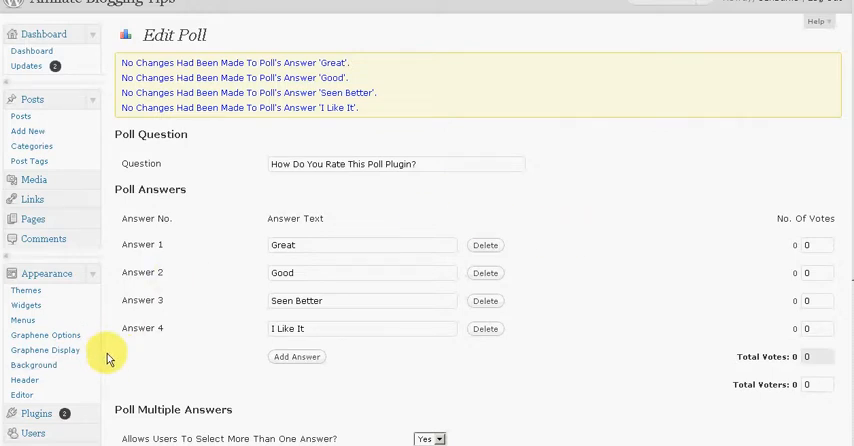
scroll("down", 3)
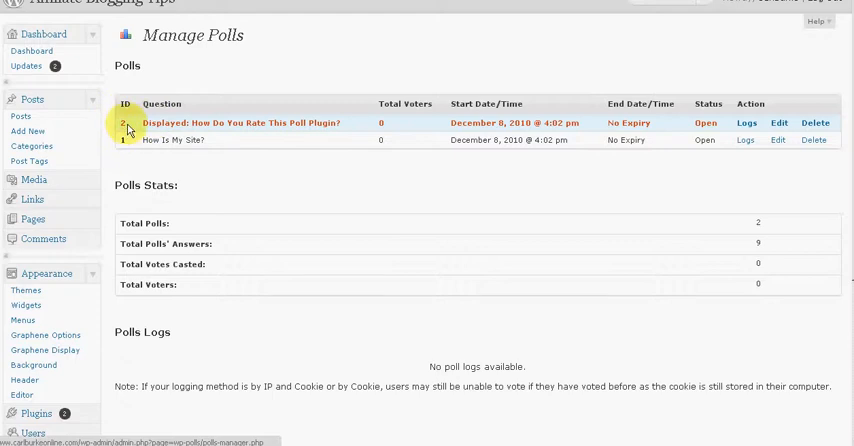
mouse_move(128, 126)
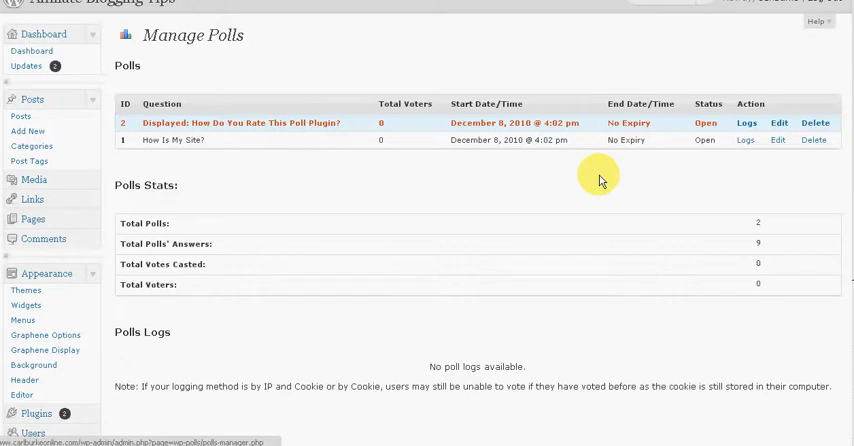
mouse_move(181, 149)
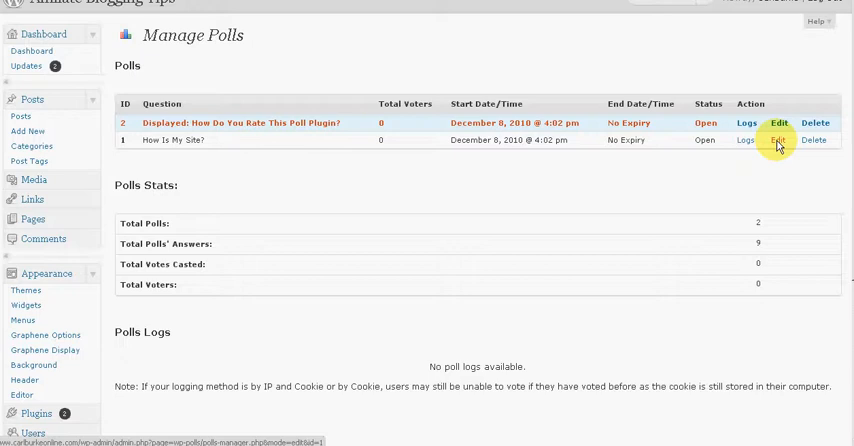
- Open the other poll, 'How Is My Site?', for editing from the polls list
left_click(778, 140)
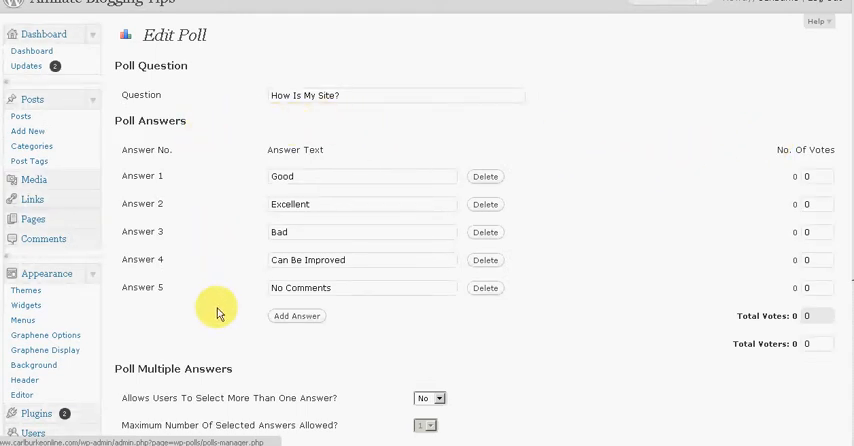
mouse_move(617, 280)
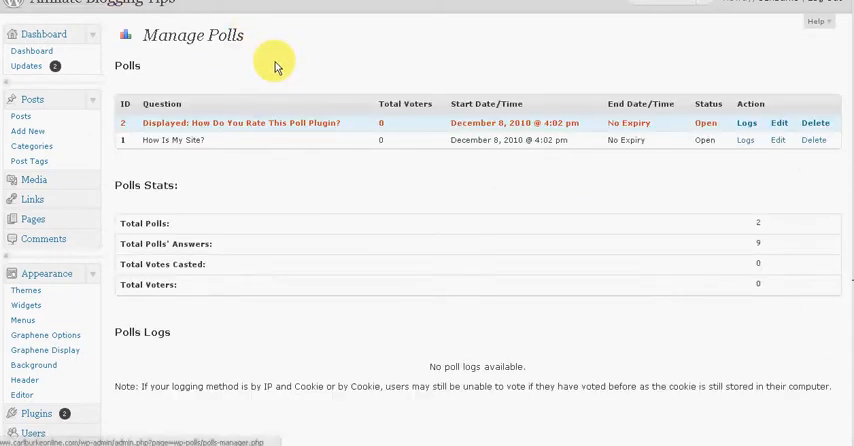
mouse_move(15, 184)
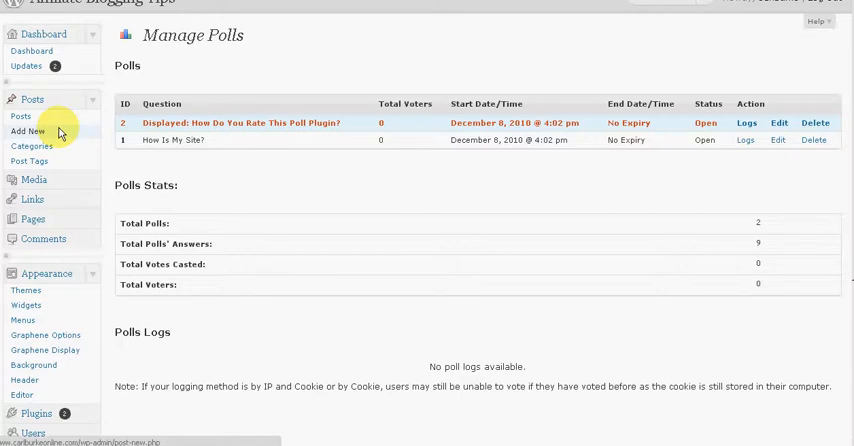
mouse_move(59, 132)
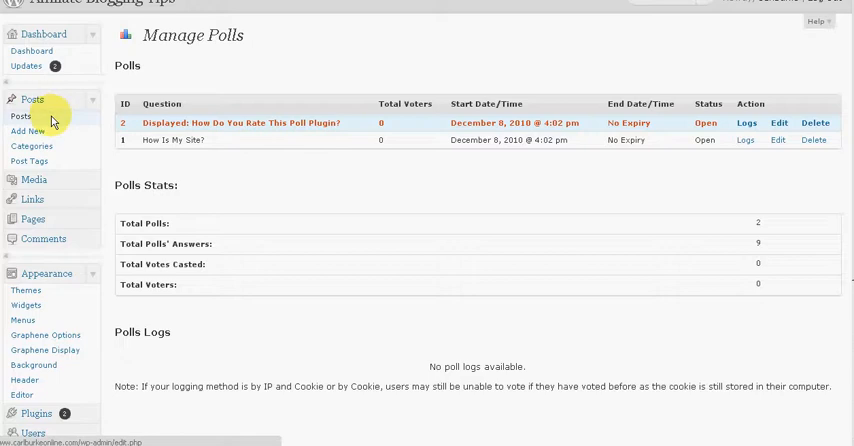
- Edit the 'Finding The Best Affiliate Programs' post in the Visual editor, scrolled to its end
left_click(21, 115)
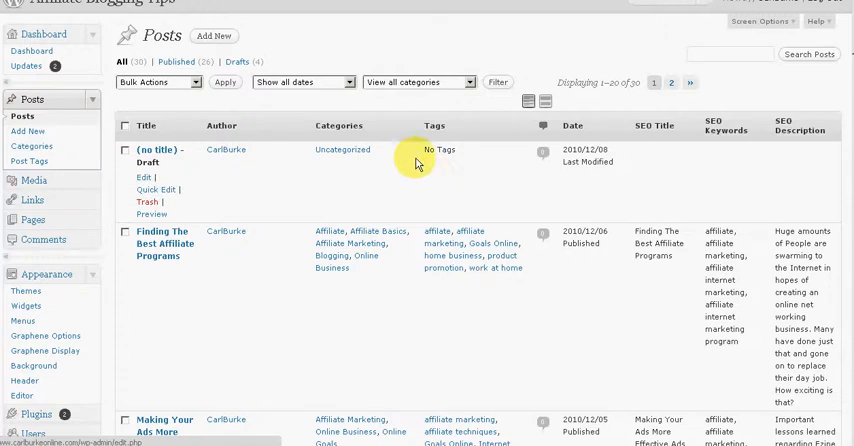
mouse_move(162, 244)
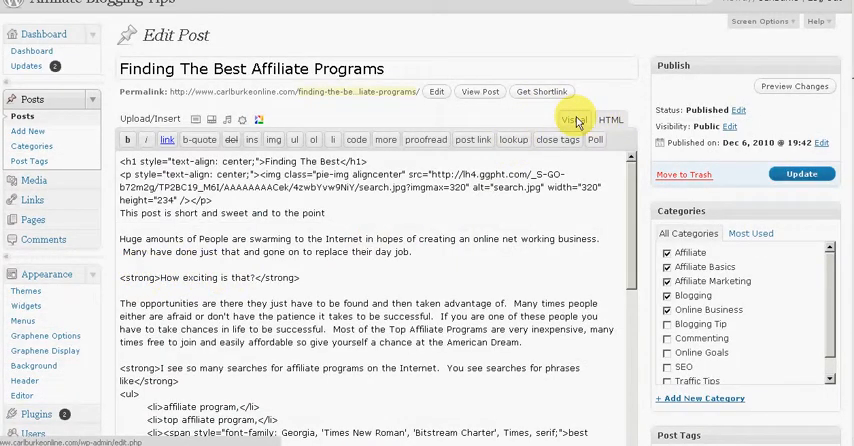
left_click(573, 119)
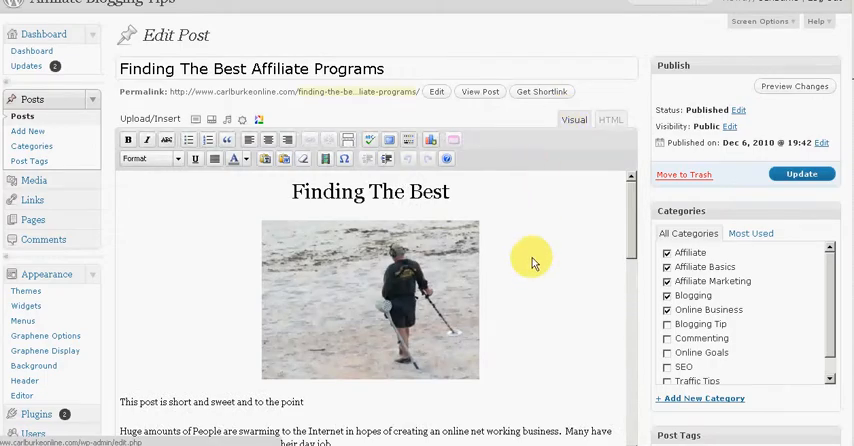
scroll("down", 3)
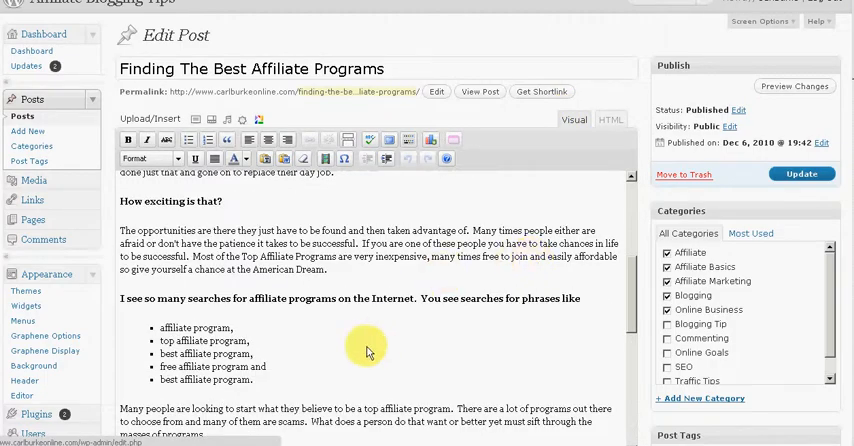
scroll("down", 3)
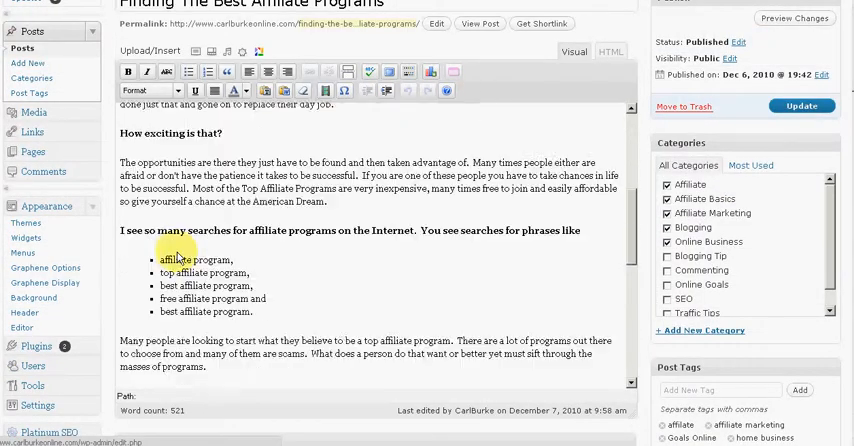
scroll("down", 3)
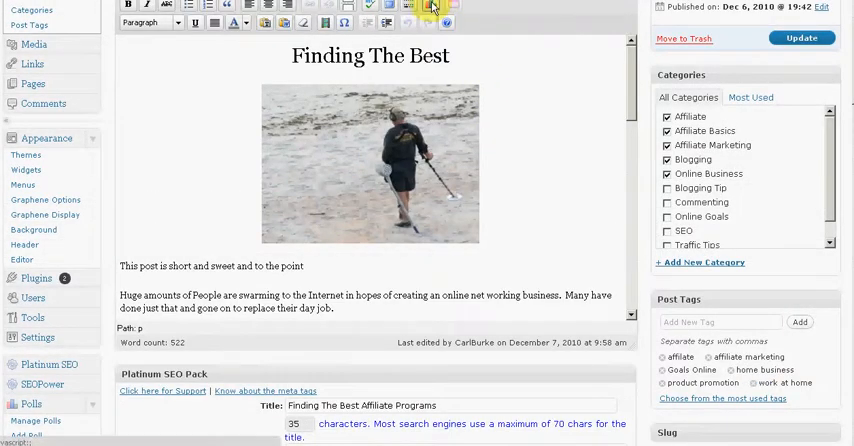
- Insert the poll with ID 2 at the end of the post content
left_click(425, 5)
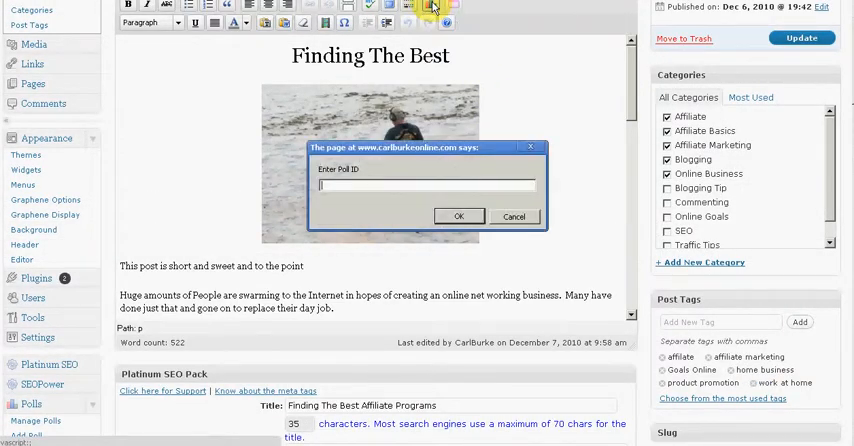
mouse_move(351, 253)
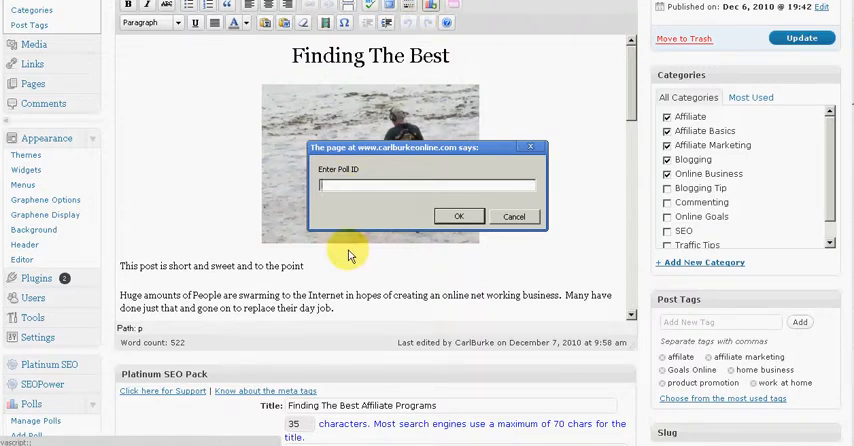
type("2")
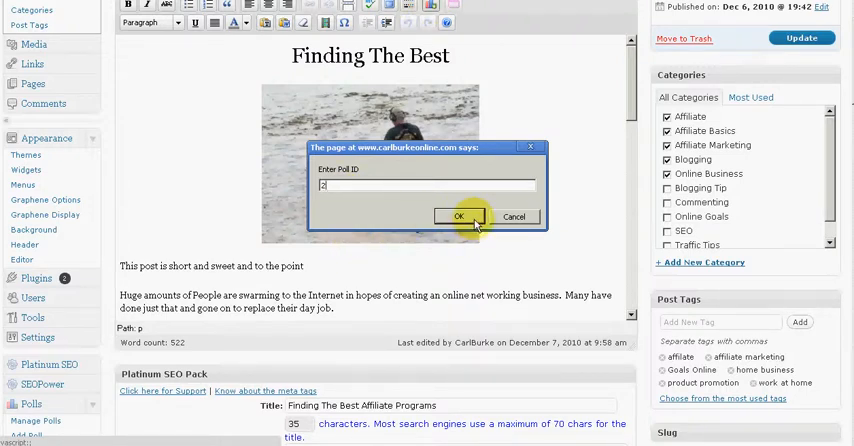
left_click(458, 217)
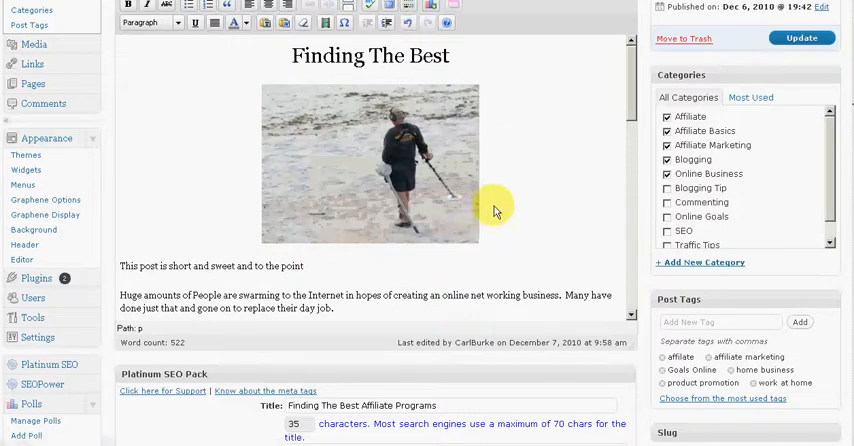
scroll("down", 3)
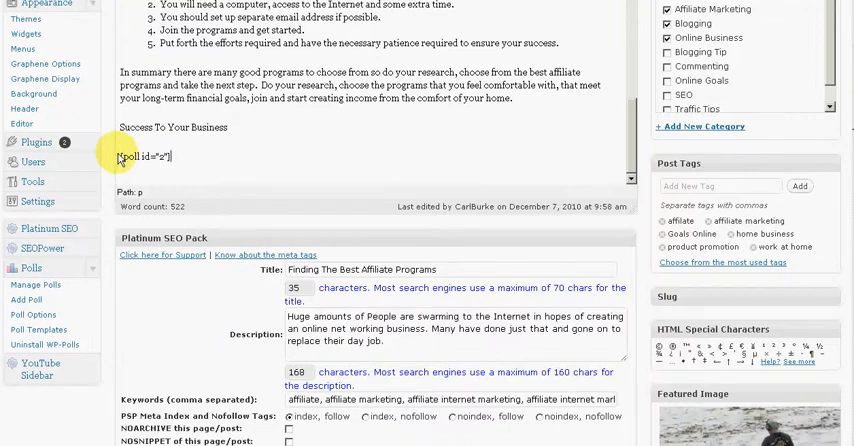
double_click(145, 156)
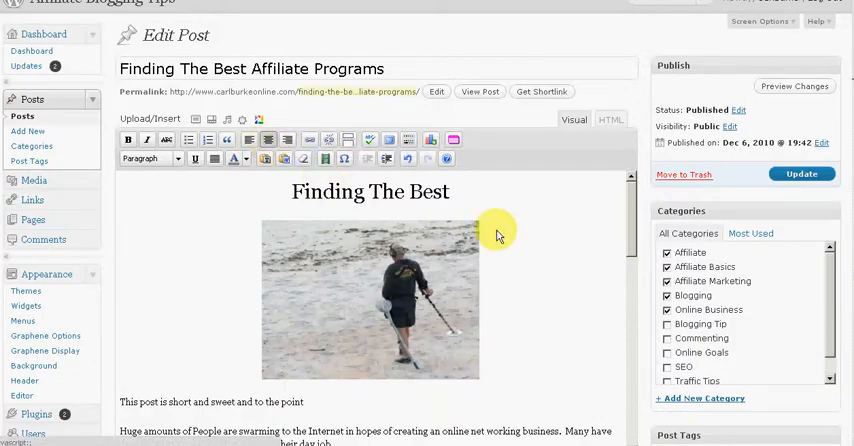
scroll("down", 3)
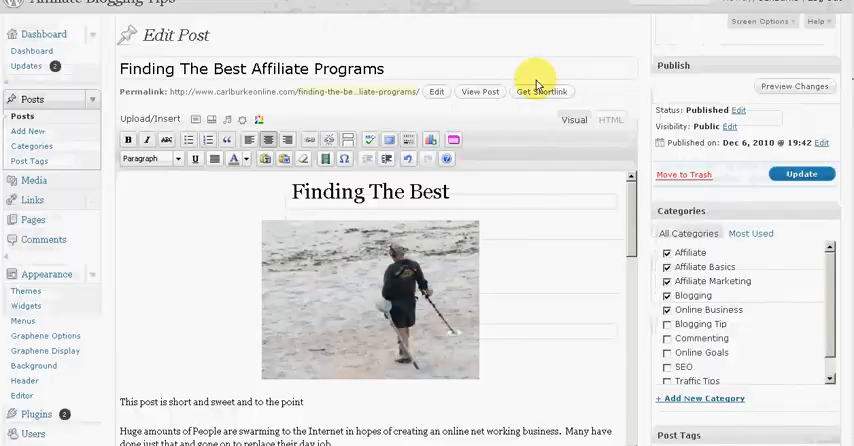
mouse_move(660, 222)
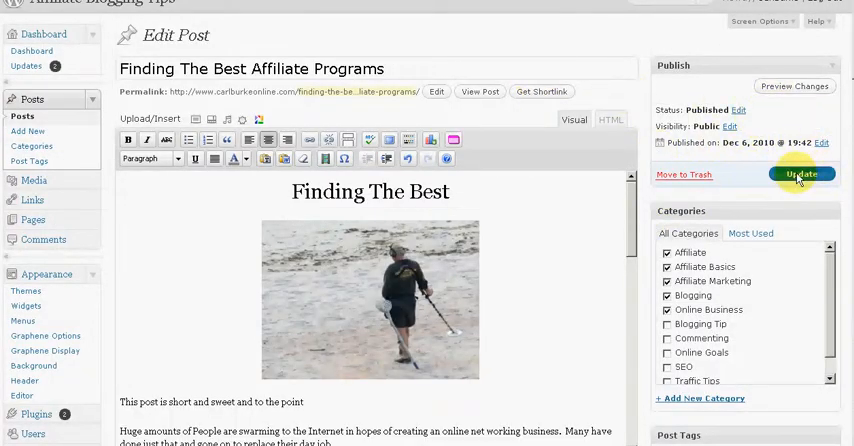
- Update the 'Finding The Best Affiliate Programs' post until 'Post updated' appears
left_click(801, 174)
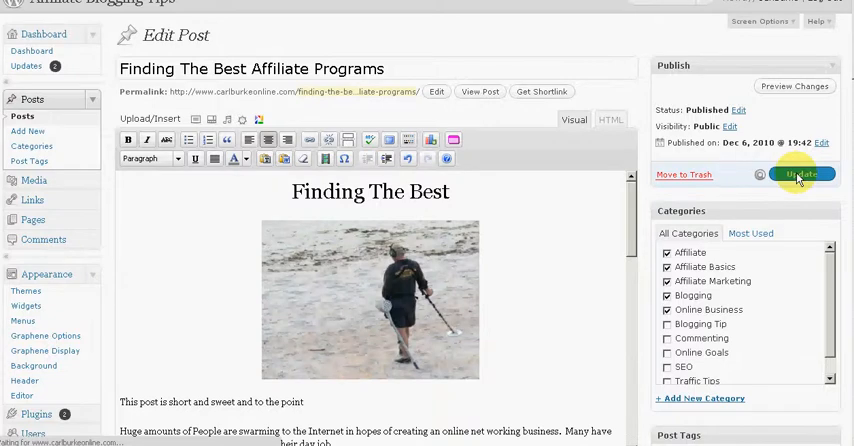
left_click(800, 175)
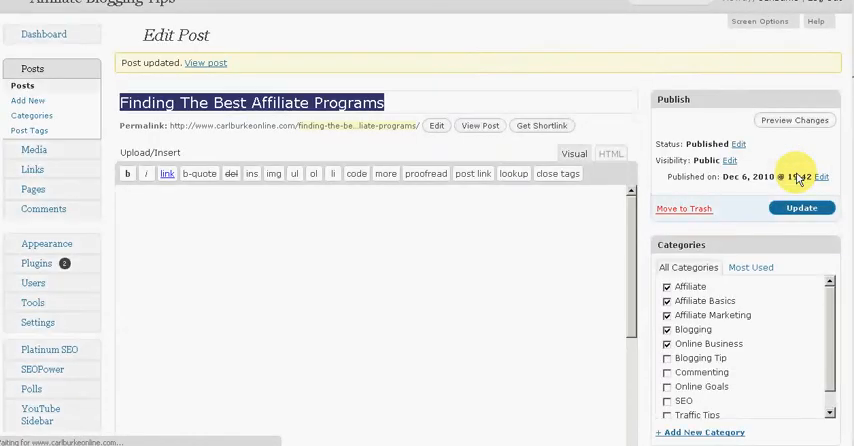
left_click(573, 153)
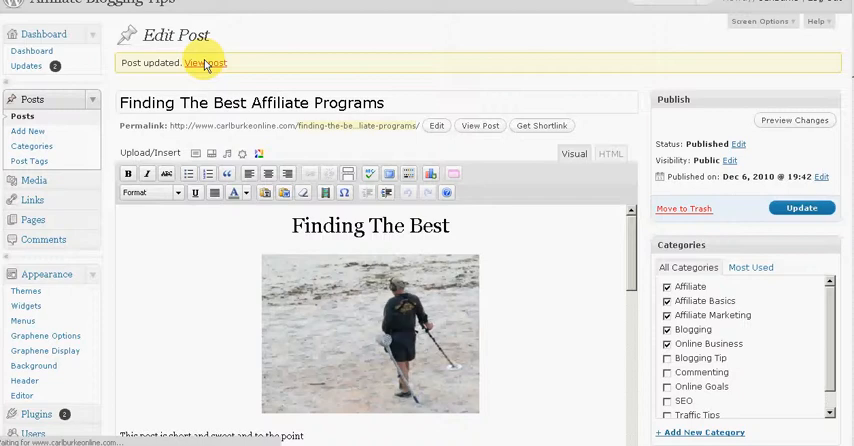
- View the updated post live and scroll to the 'How Do You Rate This Poll Plugin?' poll
left_click(200, 64)
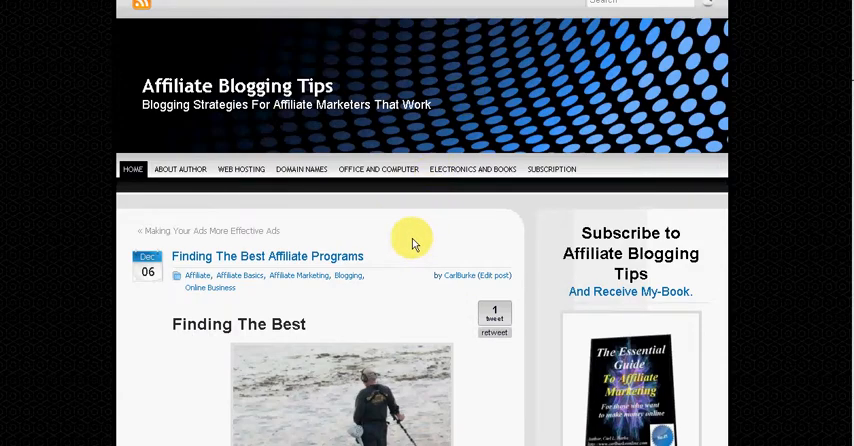
scroll("down", 3)
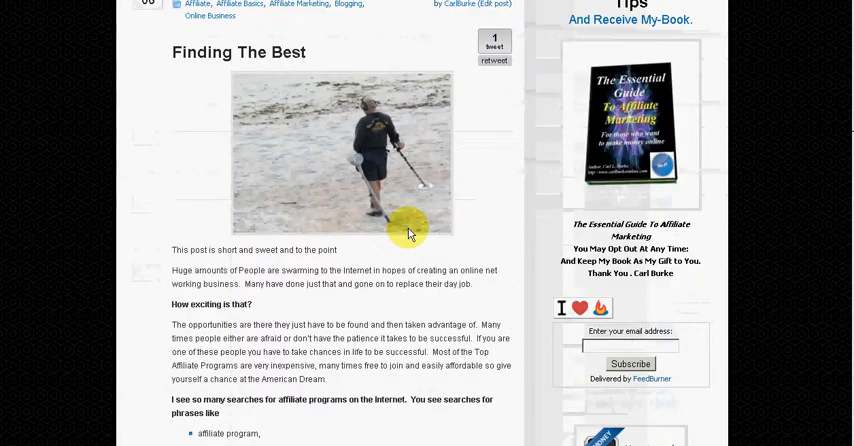
scroll("down", 3)
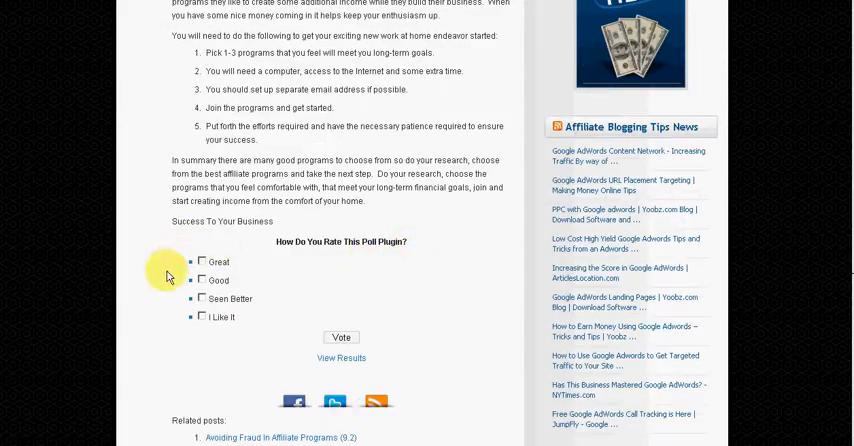
mouse_move(316, 257)
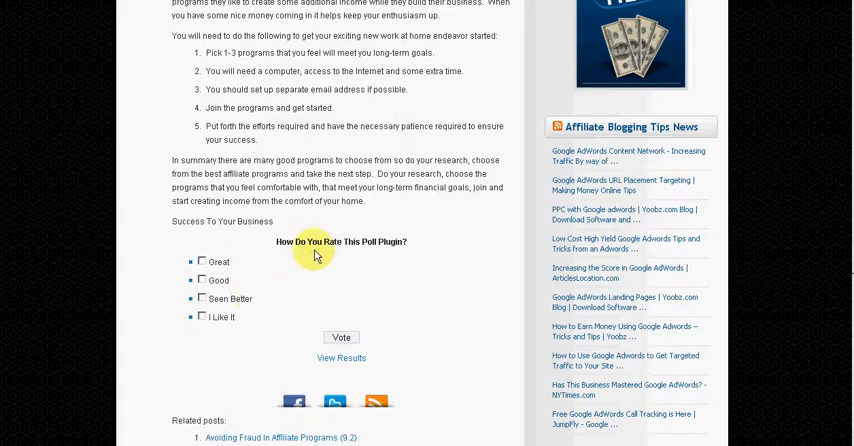
mouse_move(416, 260)
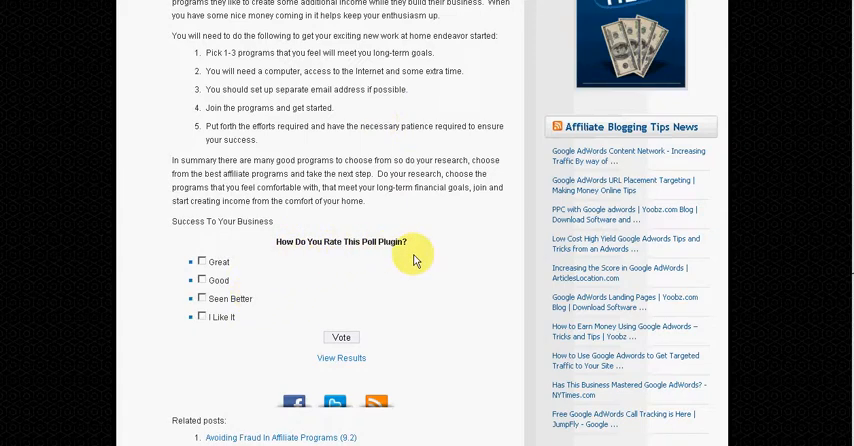
mouse_move(370, 335)
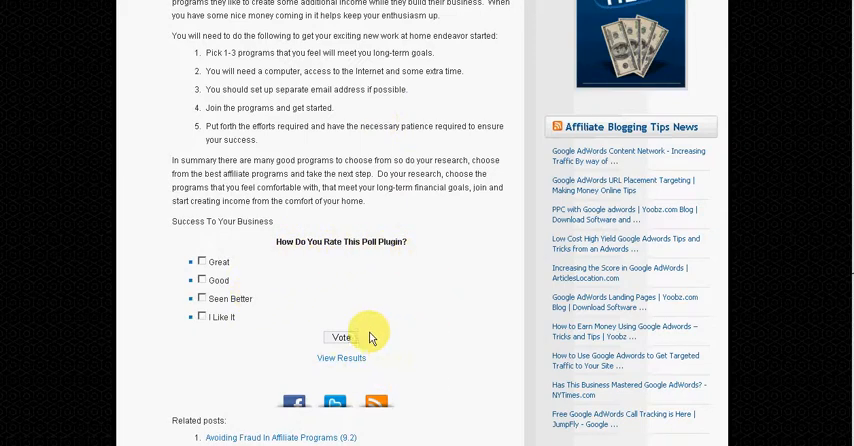
mouse_move(425, 288)
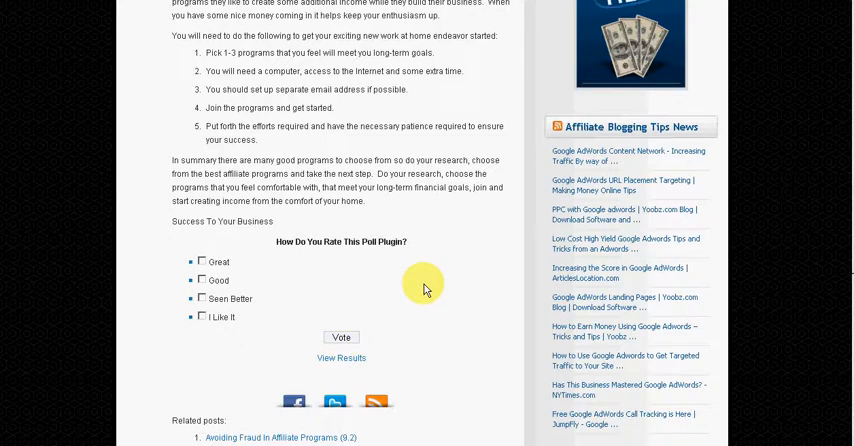
mouse_move(435, 286)
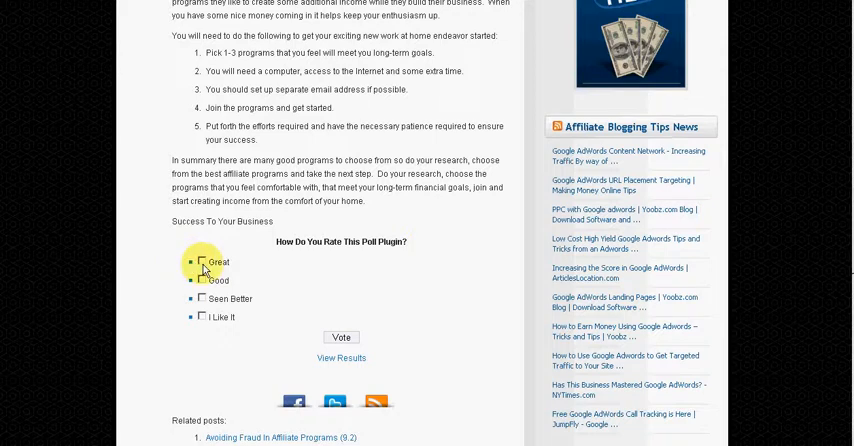
- Vote Great in the post's poll and review the results (100%, one voter)
left_click(201, 262)
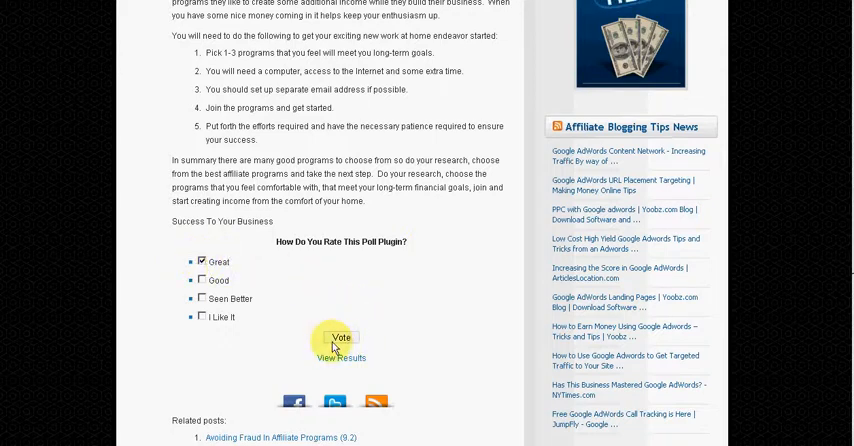
left_click(338, 337)
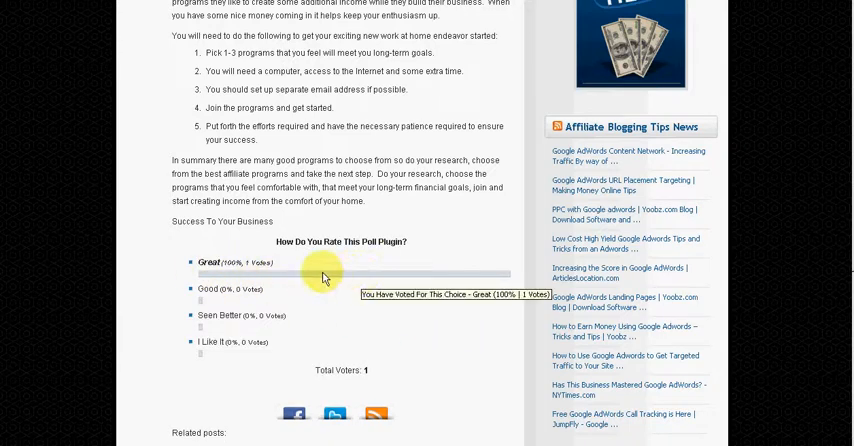
mouse_move(467, 350)
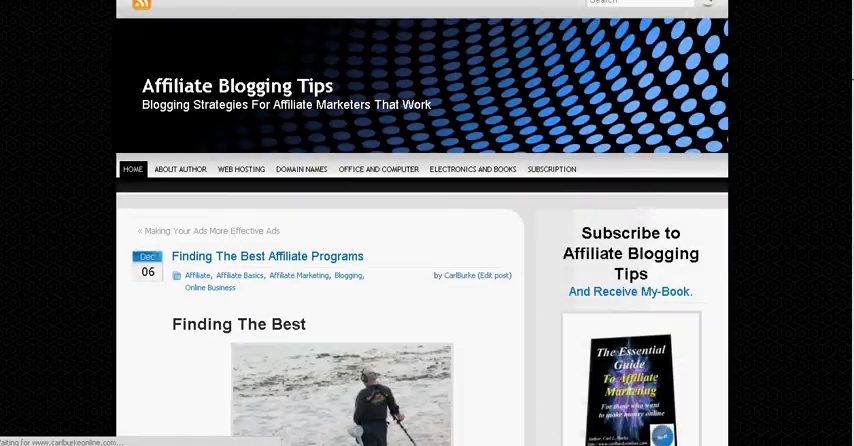
scroll("down", 3)
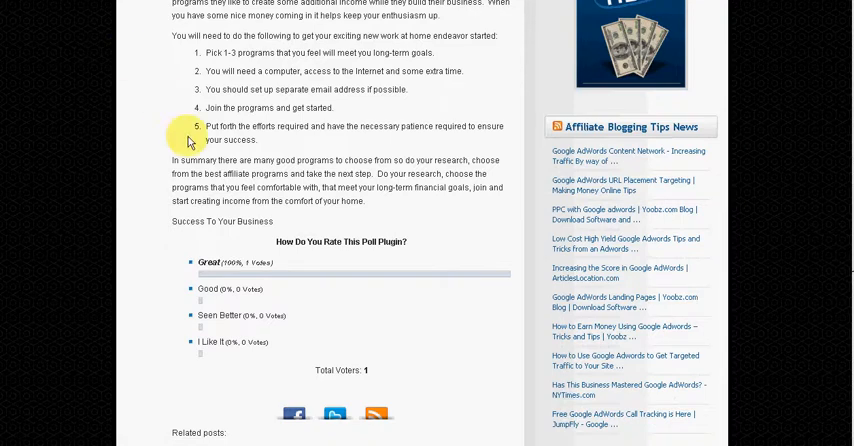
mouse_move(459, 351)
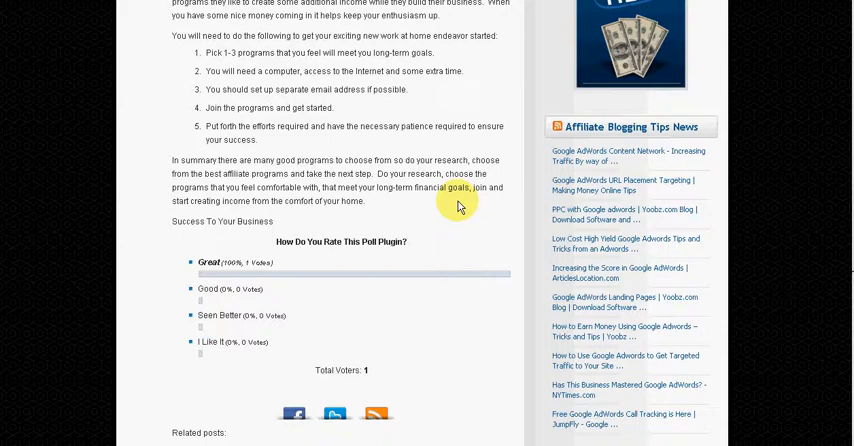
mouse_move(456, 193)
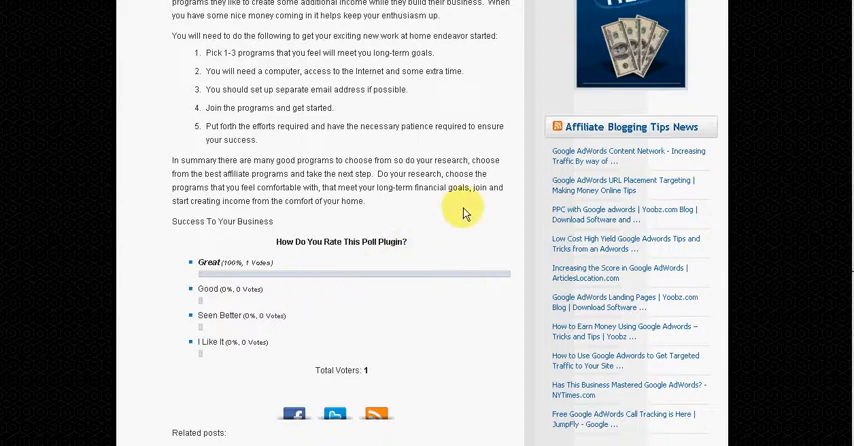
mouse_move(467, 210)
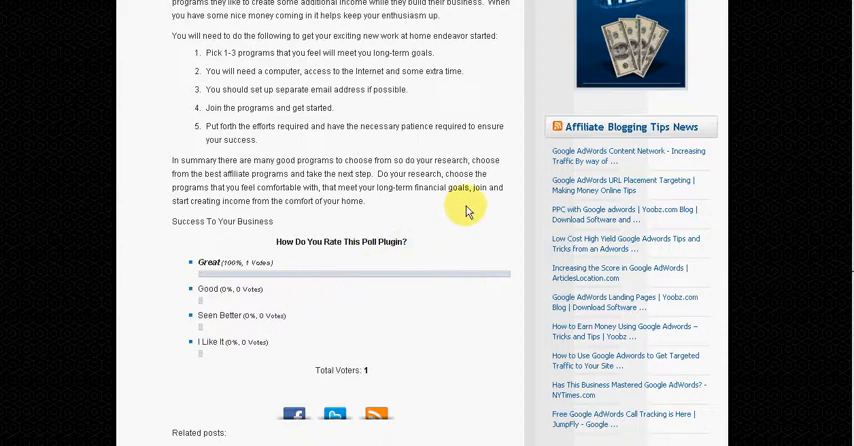
scroll("up", 3)
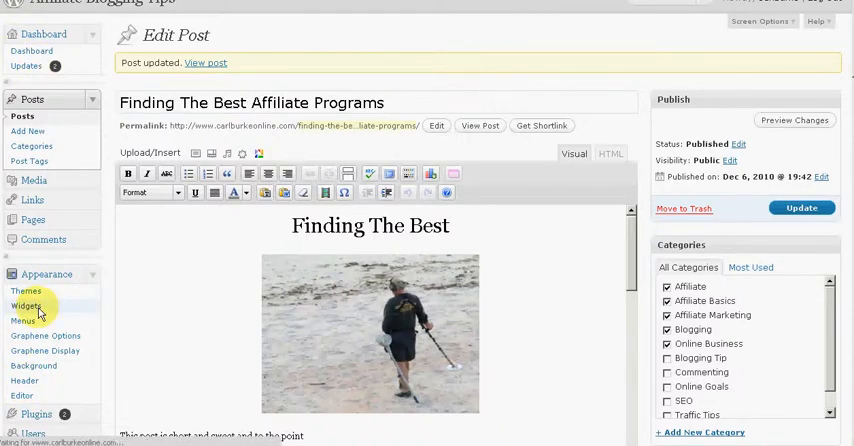
- Go to Appearance > Widgets and scroll to the Polls widget and sidebar areas
left_click(26, 306)
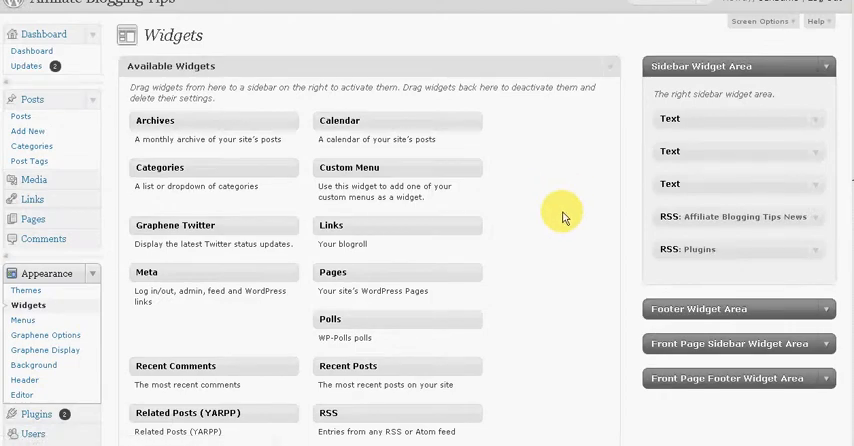
scroll("down", 3)
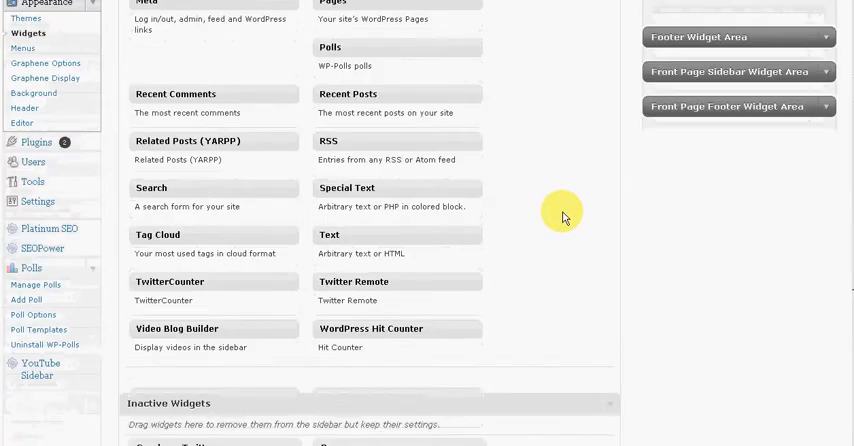
mouse_move(582, 160)
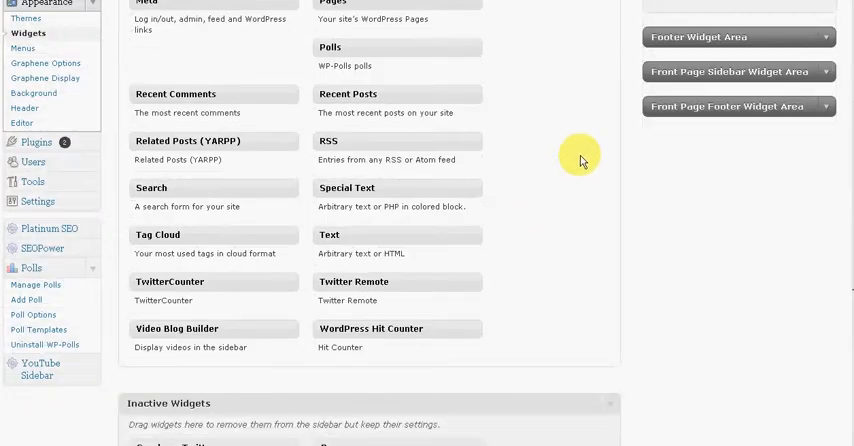
mouse_move(351, 49)
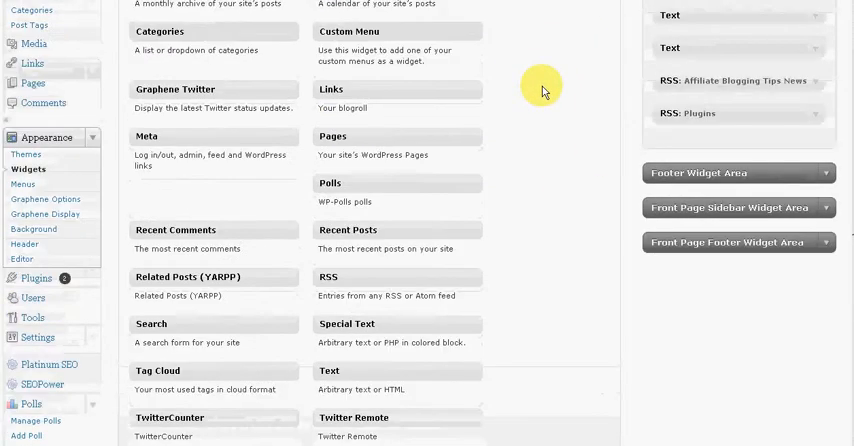
mouse_move(362, 190)
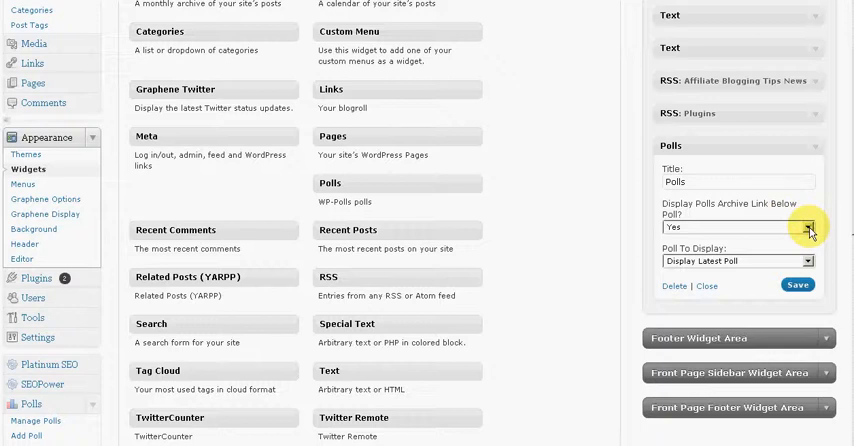
- Set the sidebar Polls widget to display 'How Is My Site?' and save it
left_click(737, 228)
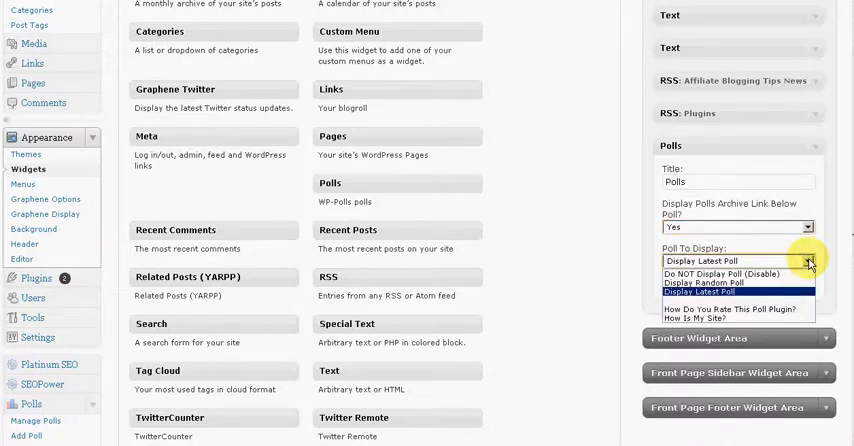
left_click(738, 261)
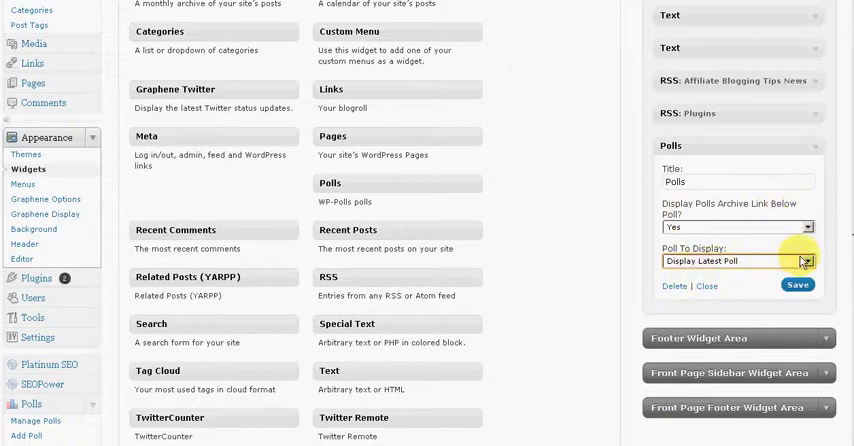
left_click(737, 263)
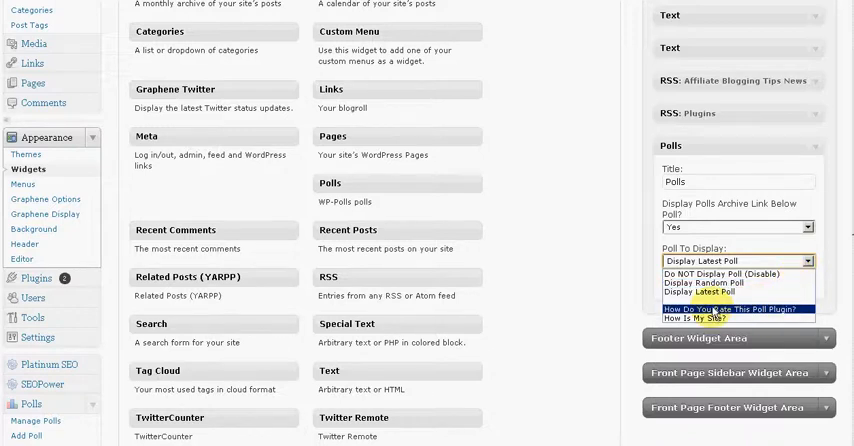
mouse_move(716, 318)
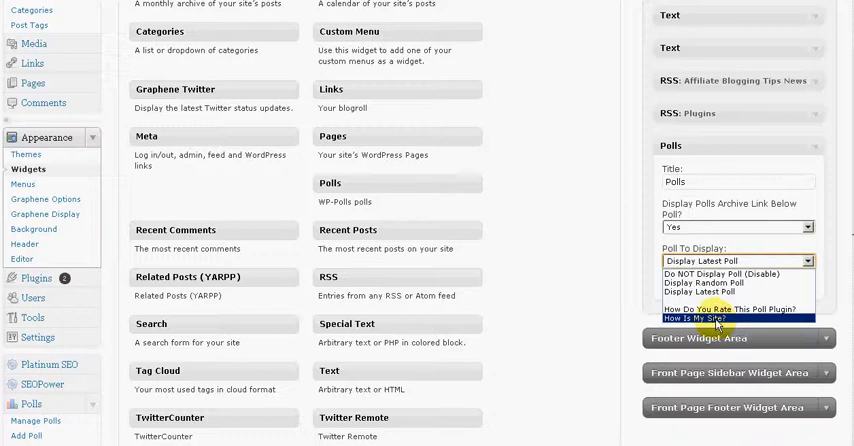
left_click(715, 319)
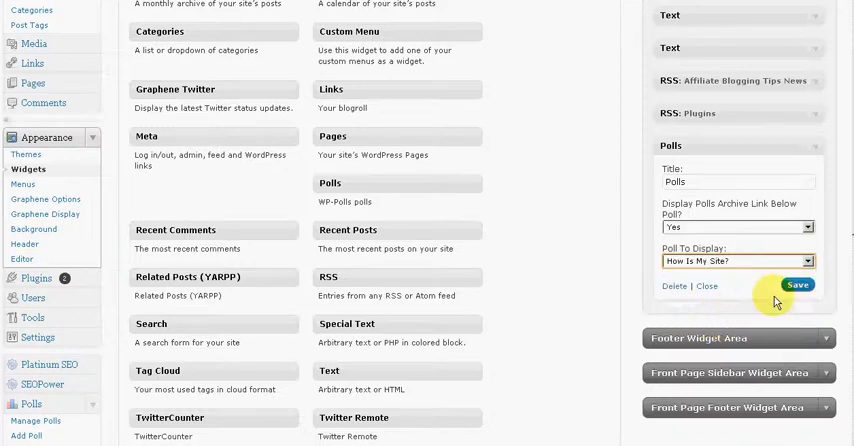
left_click(797, 286)
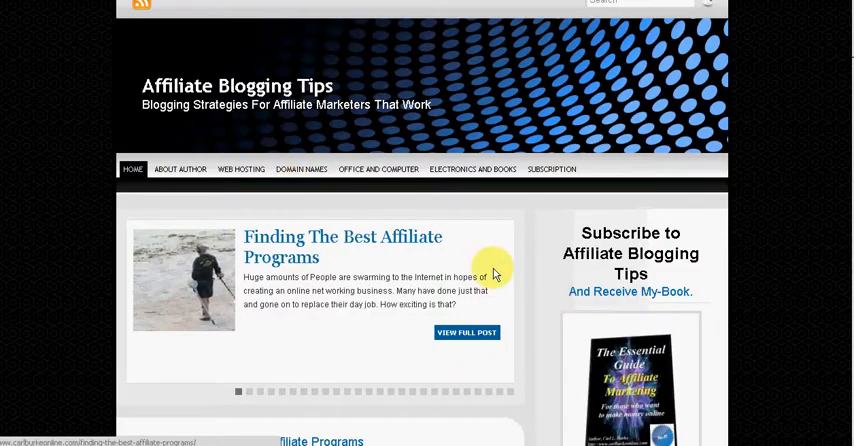
- Scroll the live post down to the sidebar 'How Is My Site?' poll with five answers
scroll("down", 3)
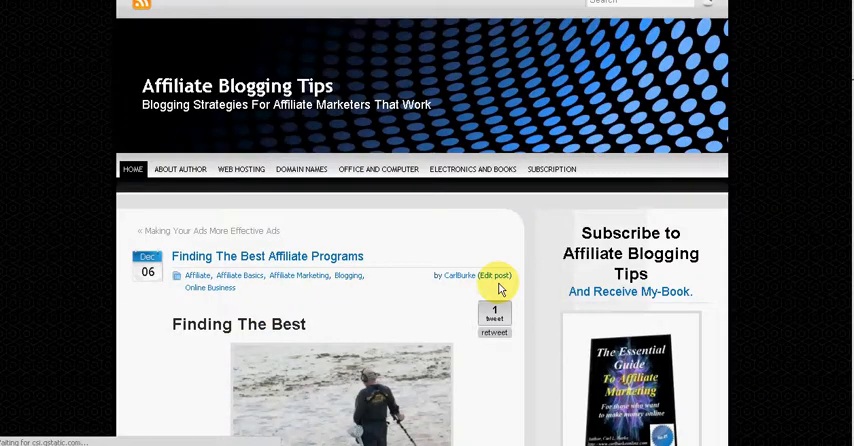
scroll("down", 3)
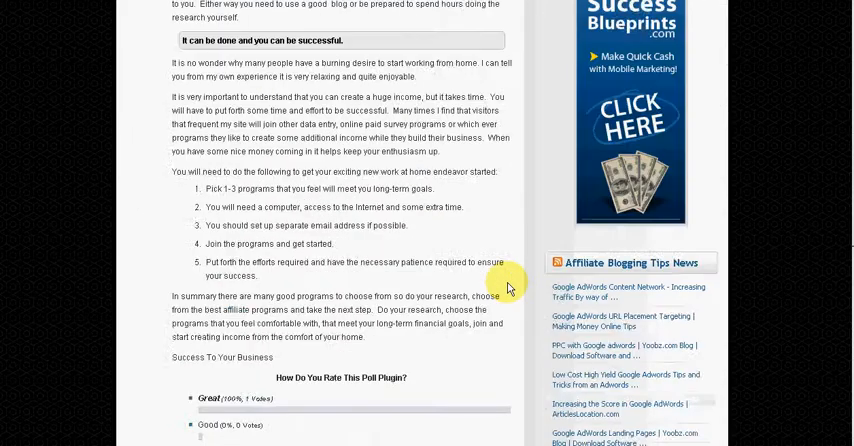
scroll("down", 3)
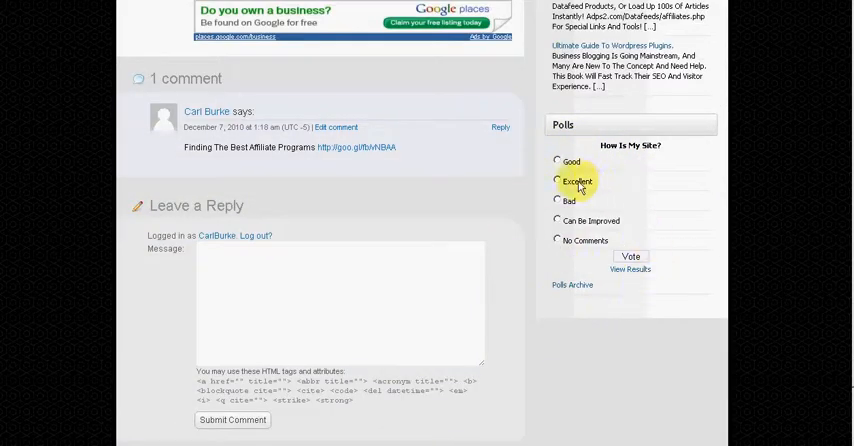
- Cast a Good vote in the sidebar 'How Is My Site?' poll
left_click(558, 162)
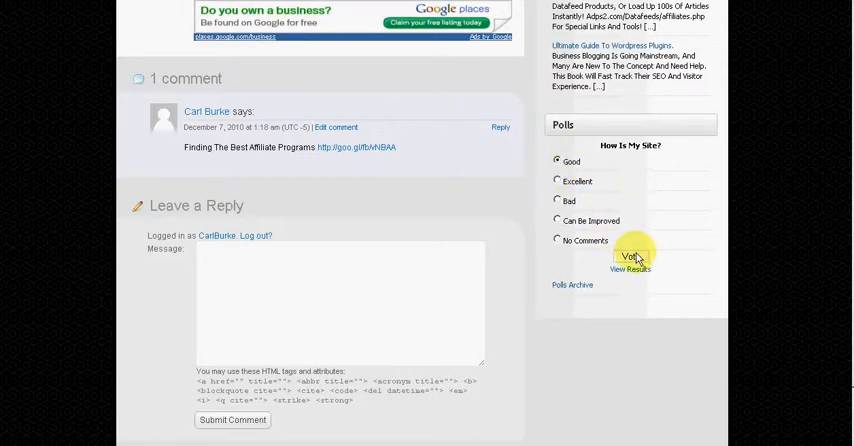
left_click(631, 259)
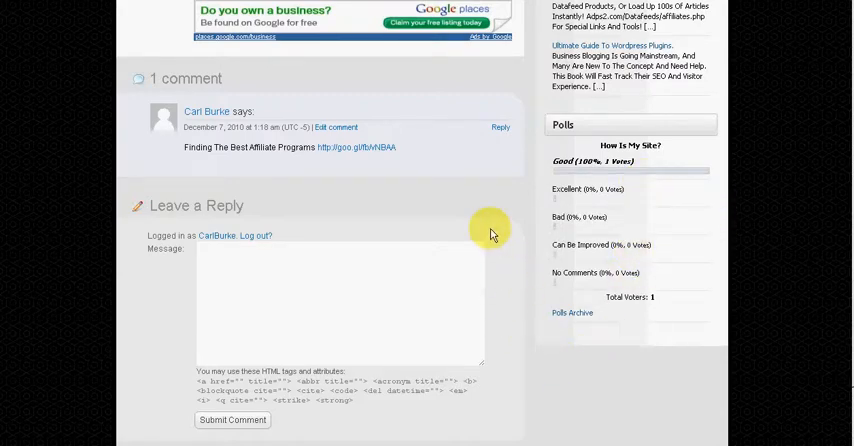
mouse_move(473, 222)
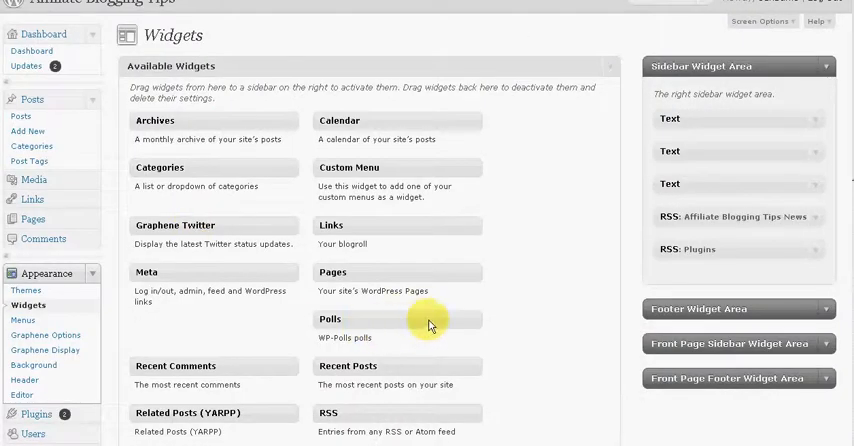
mouse_move(538, 290)
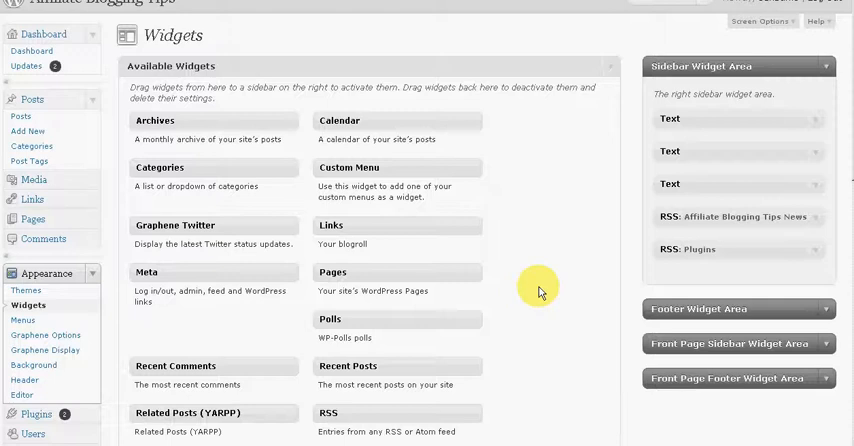